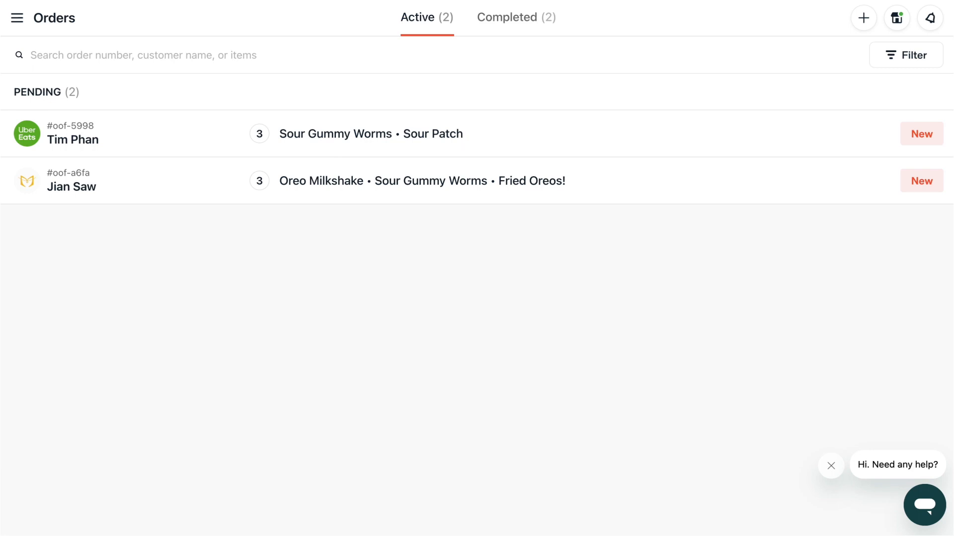
mouse_move(712, 31)
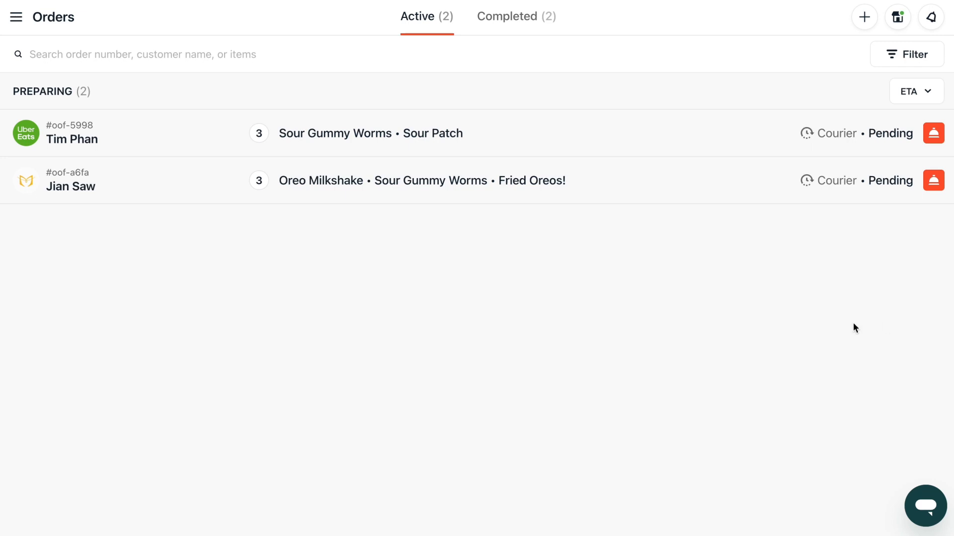
mouse_move(545, 33)
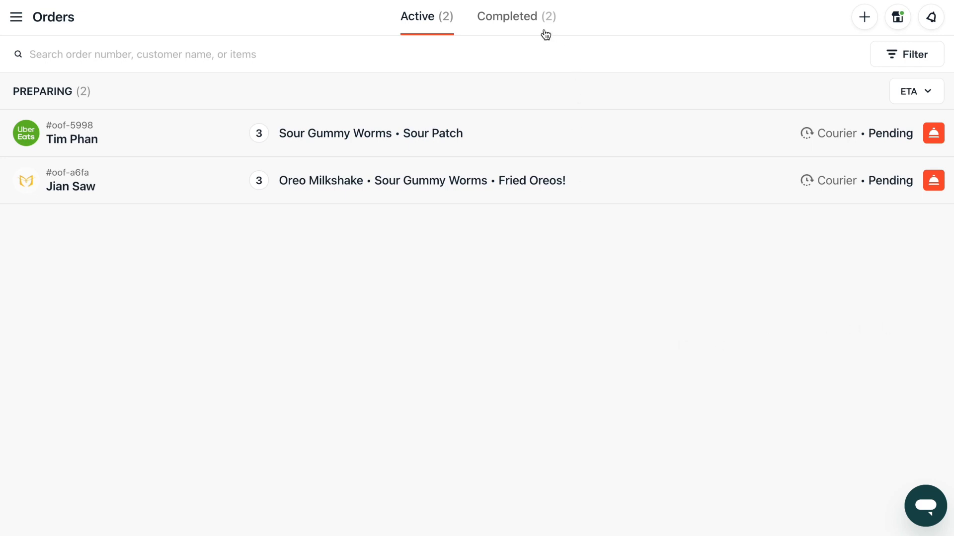
Step: Review the Completed orders list, then return to the Active orders
left_click(514, 17)
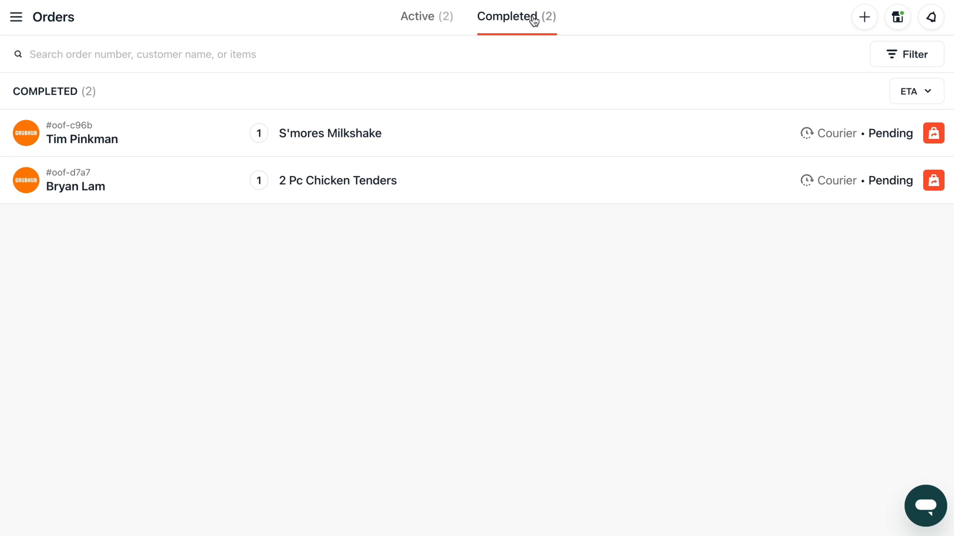
mouse_move(426, 17)
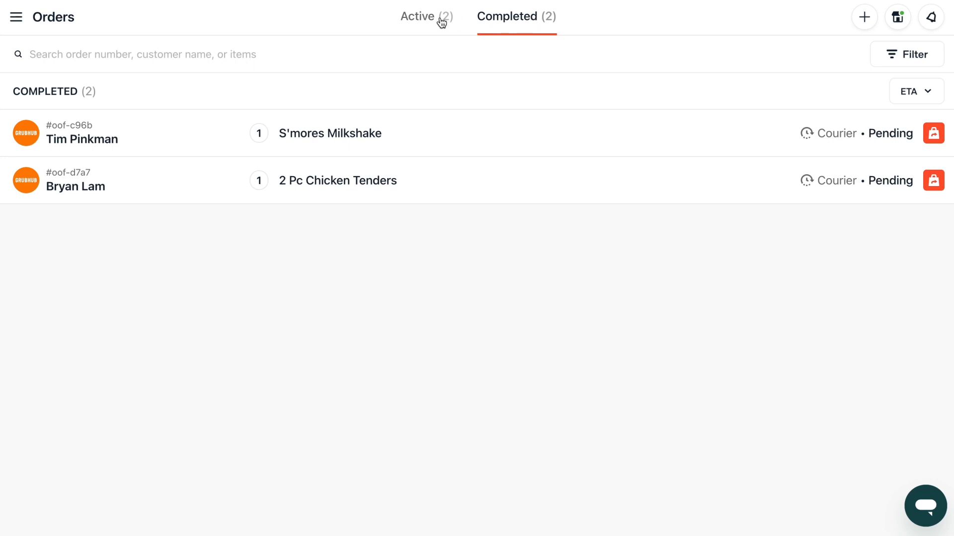
left_click(417, 17)
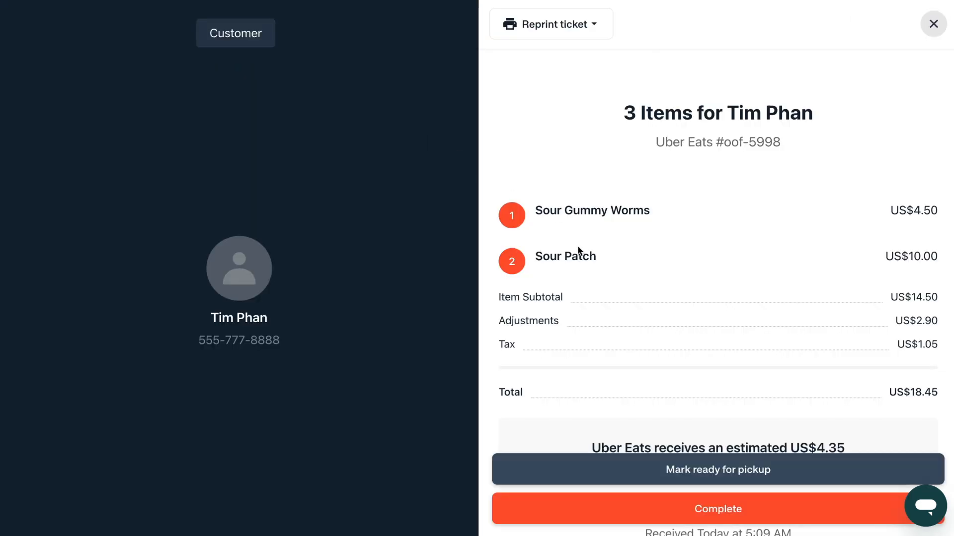
Step: Review the full ticket of Uber Eats order #oof-5998 and close its details
scroll("down", 3)
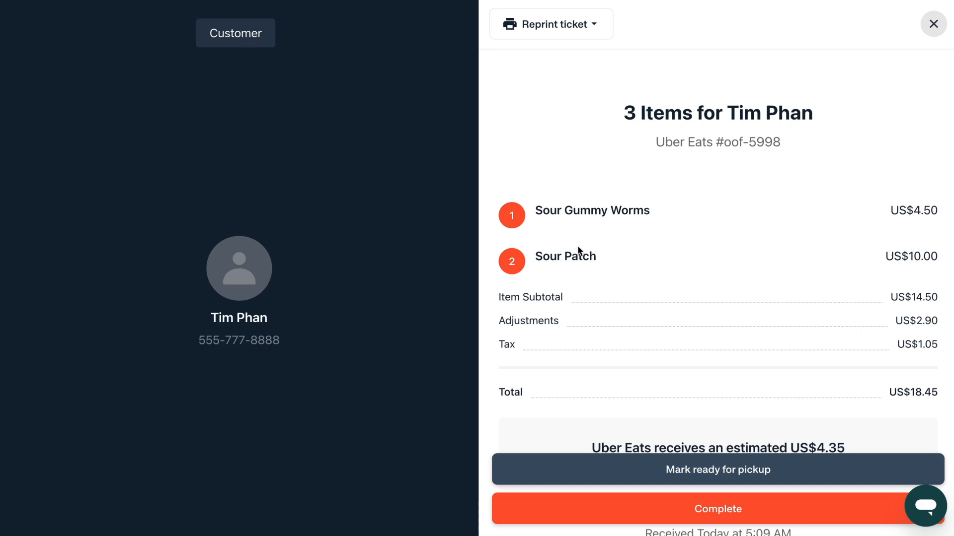
mouse_move(565, 36)
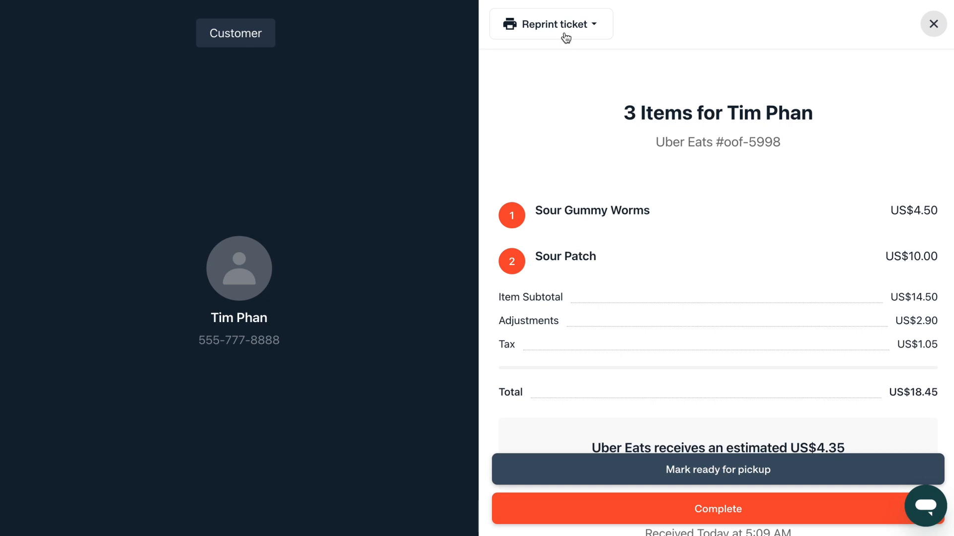
left_click(550, 23)
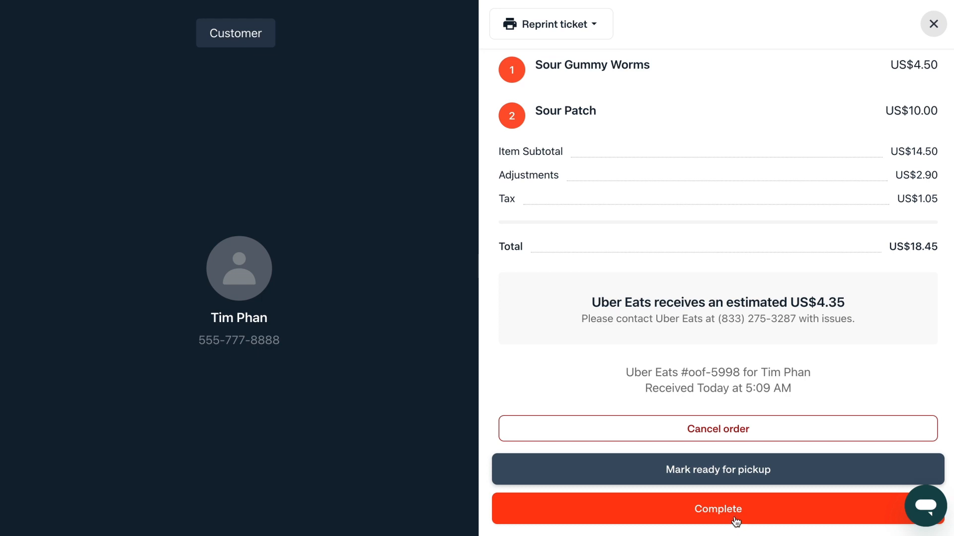
mouse_move(764, 404)
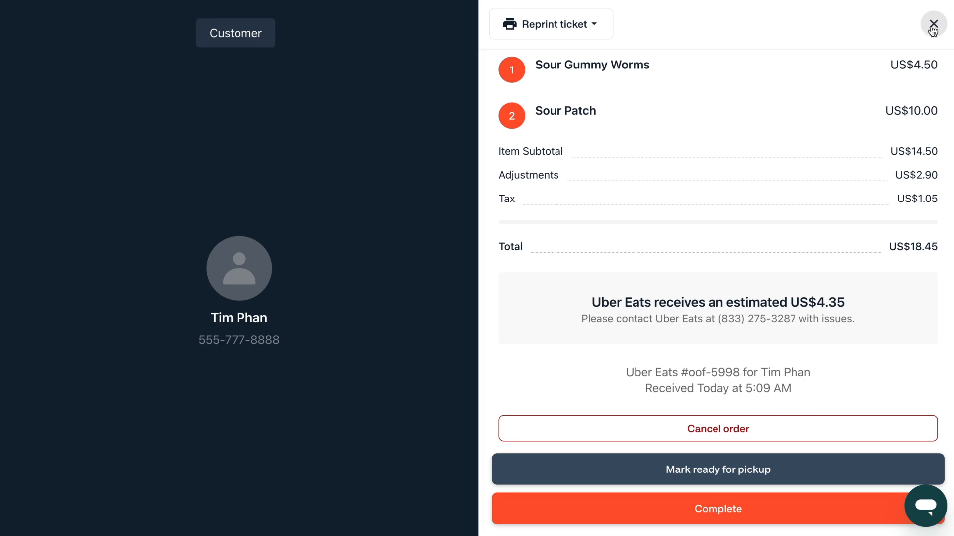
left_click(934, 24)
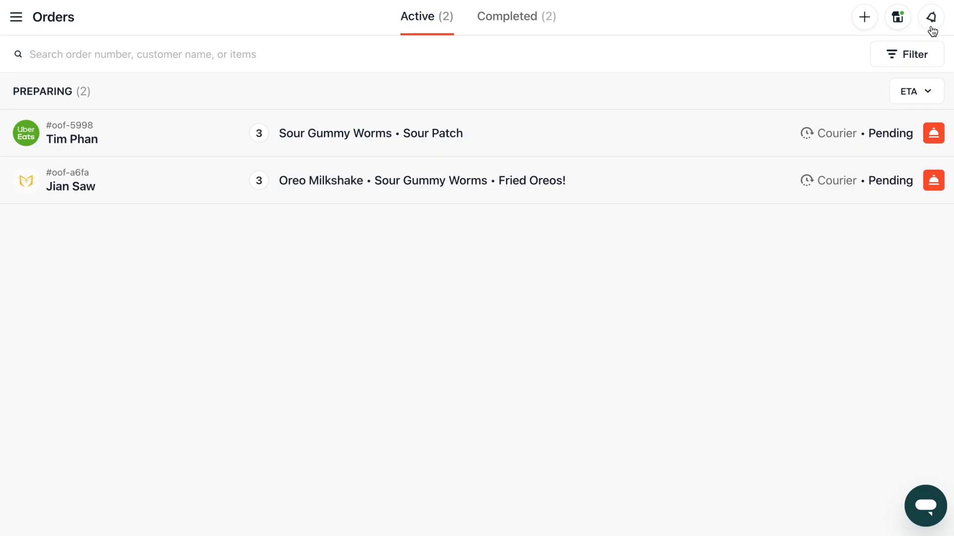
mouse_move(515, 28)
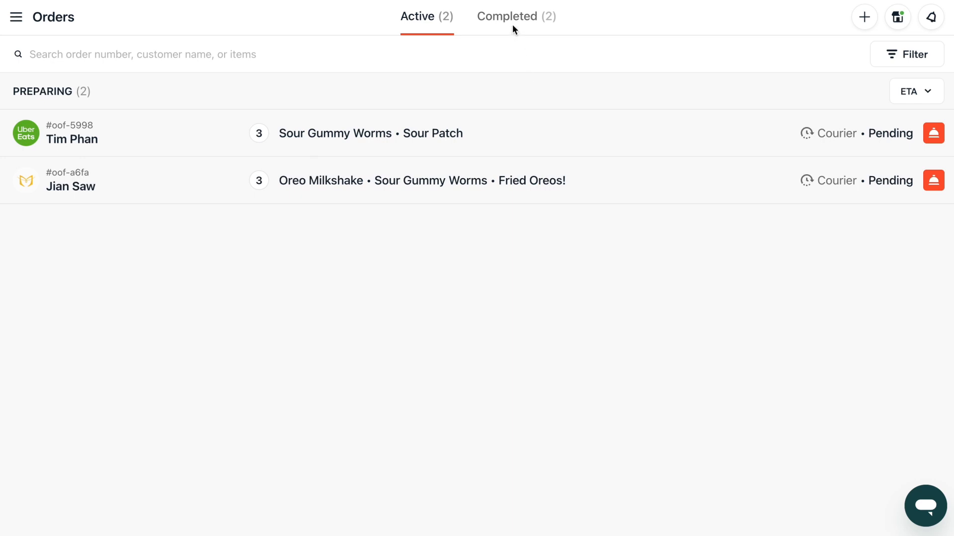
Step: On the Completed list, review Grubhub order #oof-c96b's details and close the panel
left_click(516, 17)
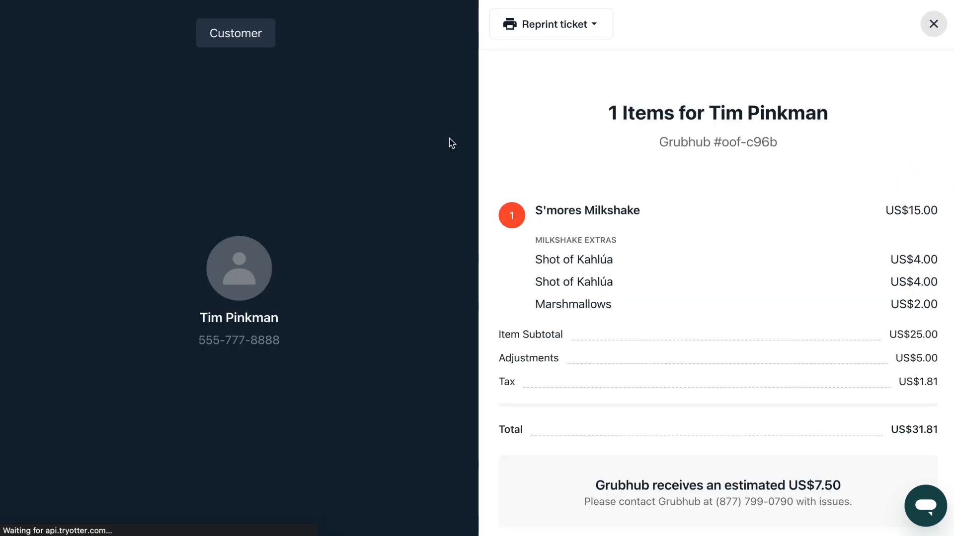
scroll("down", 3)
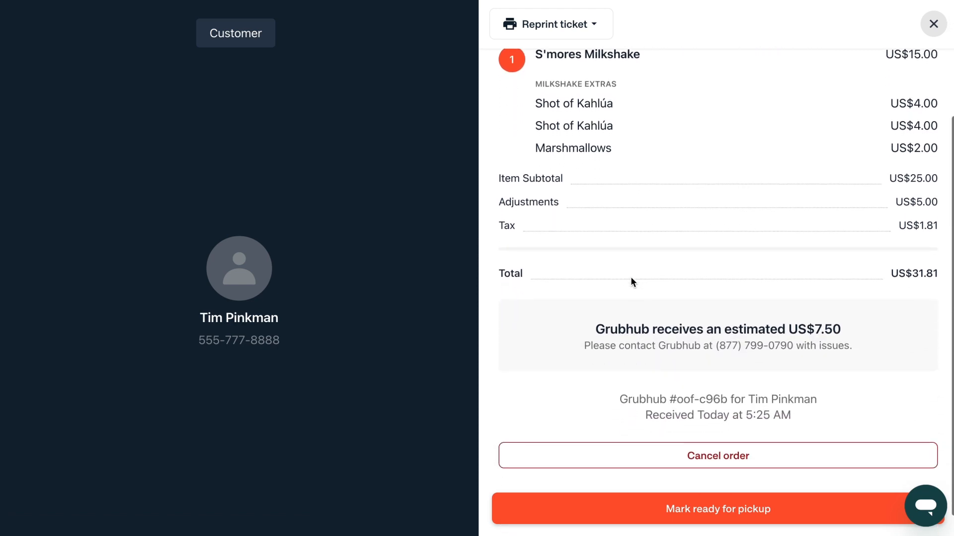
scroll("down", 3)
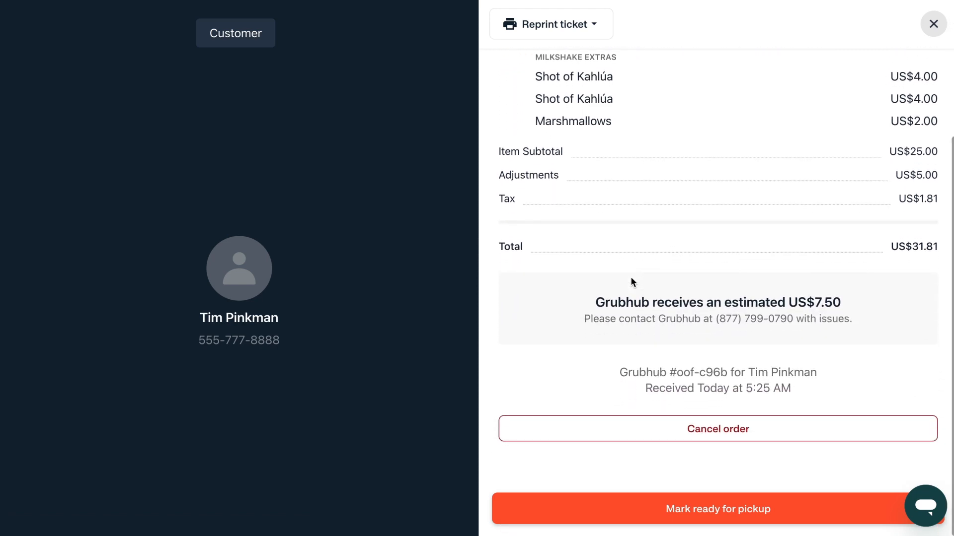
scroll("up", 3)
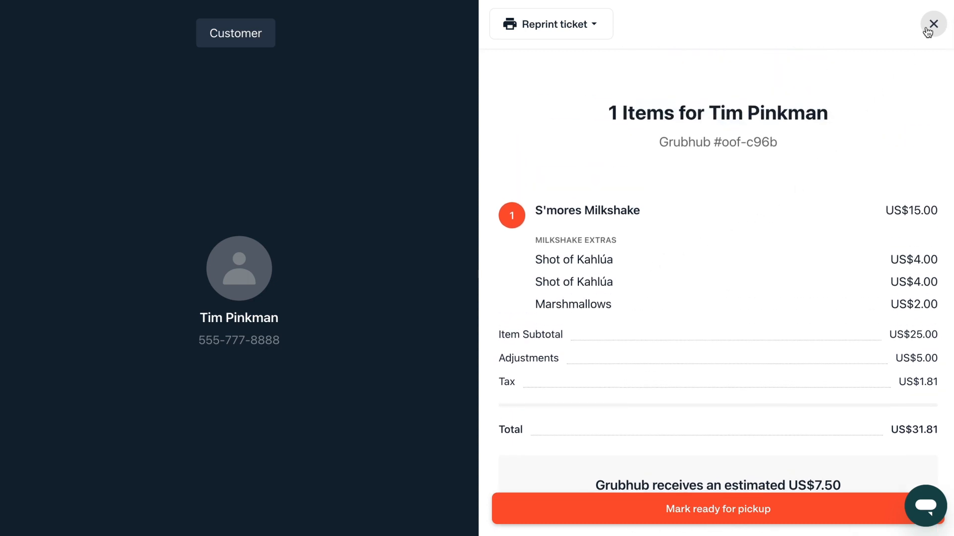
left_click(933, 24)
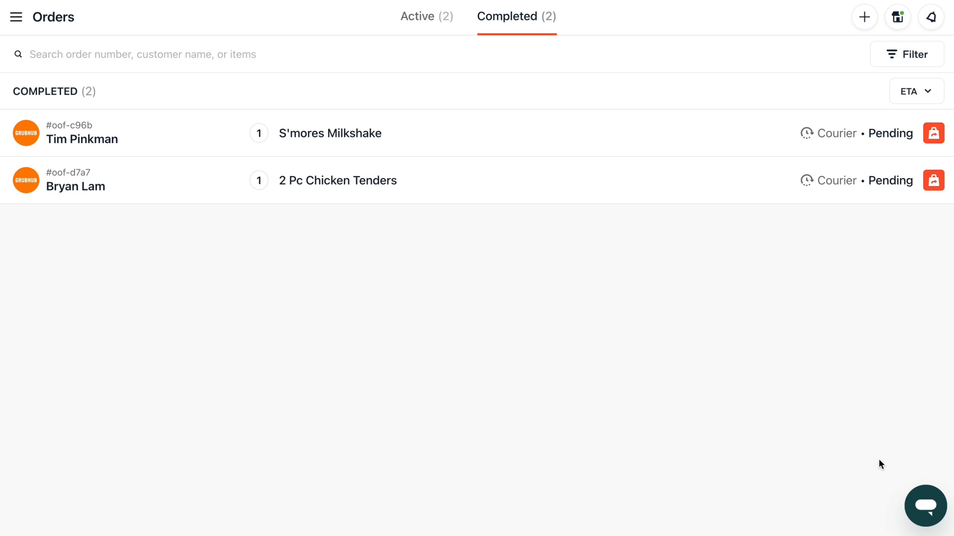
left_click(924, 506)
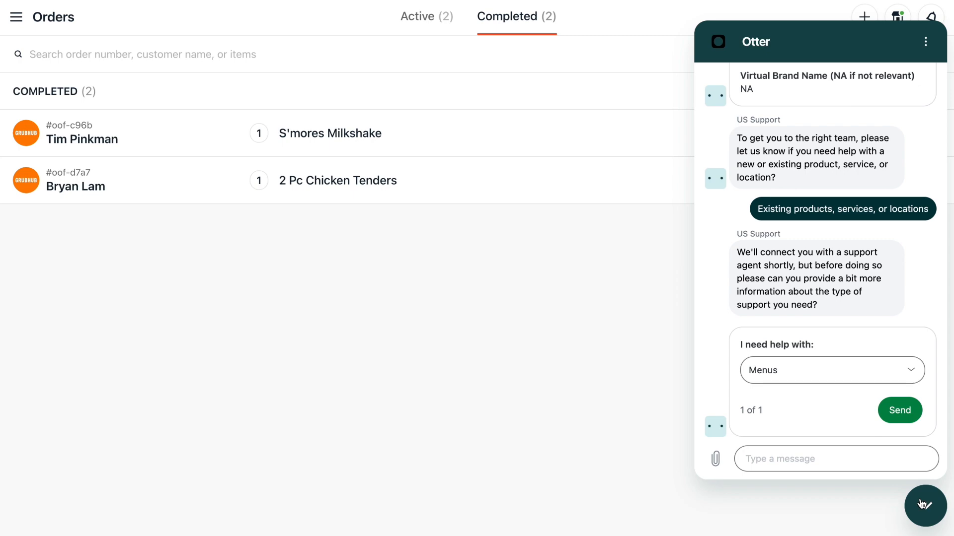
left_click(924, 506)
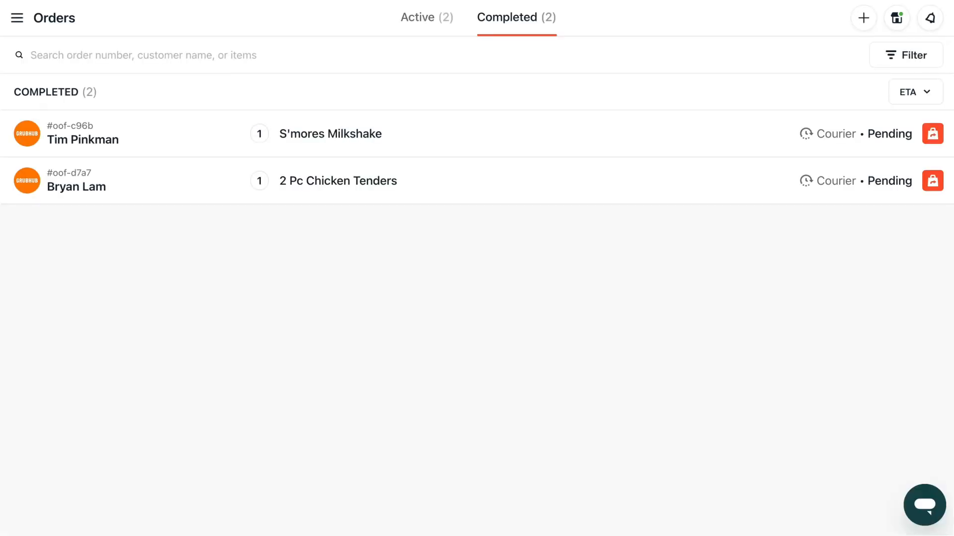
mouse_move(714, 380)
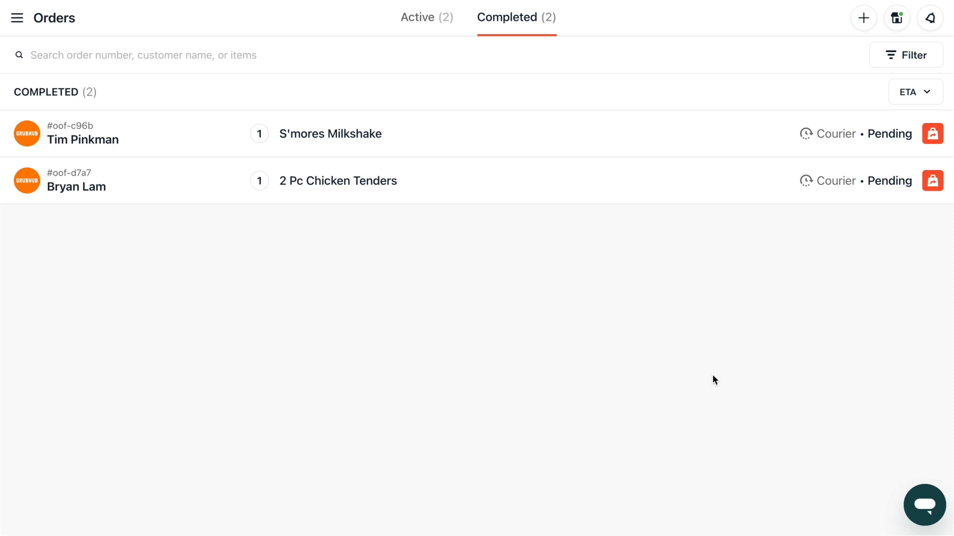
mouse_move(766, 237)
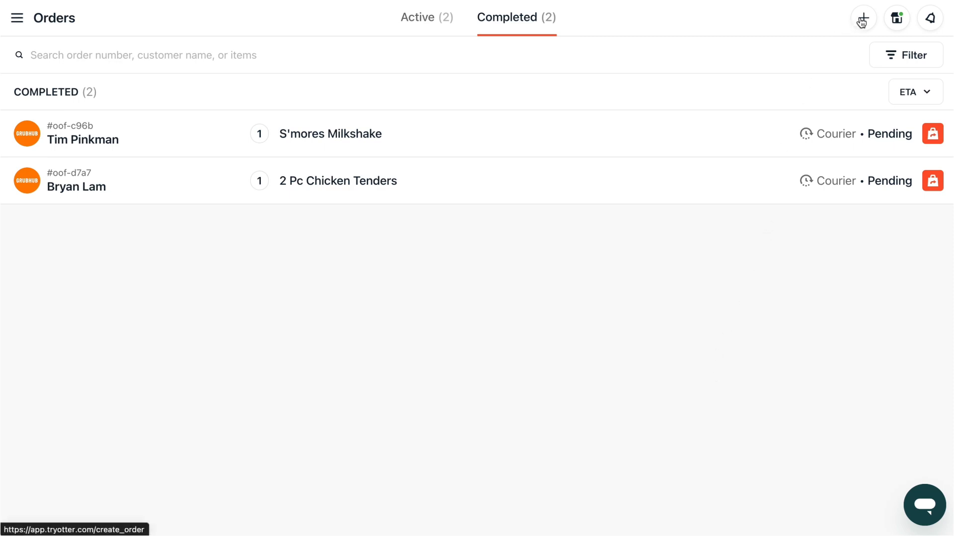
Step: Start a new manual order for Otter Late Night Snacks and set it to Delivery
left_click(862, 18)
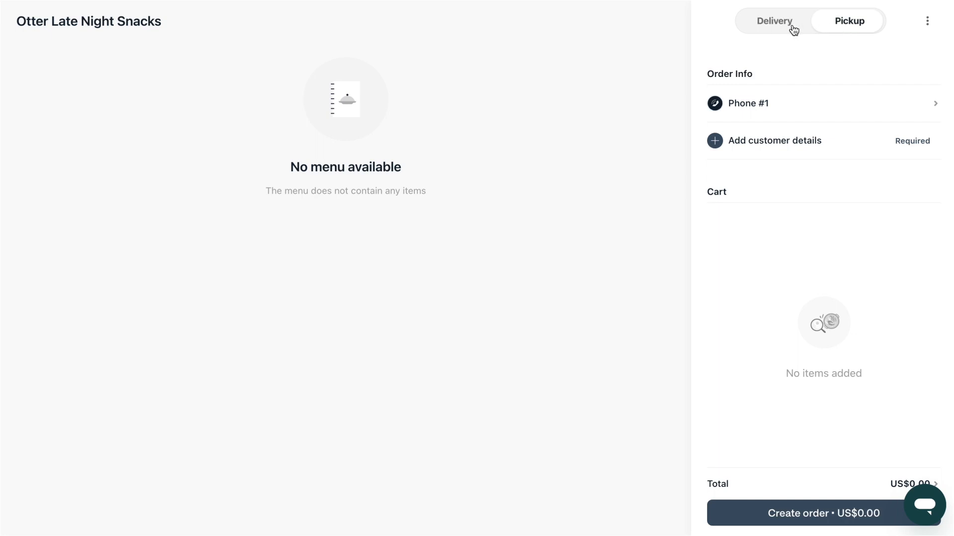
left_click(774, 20)
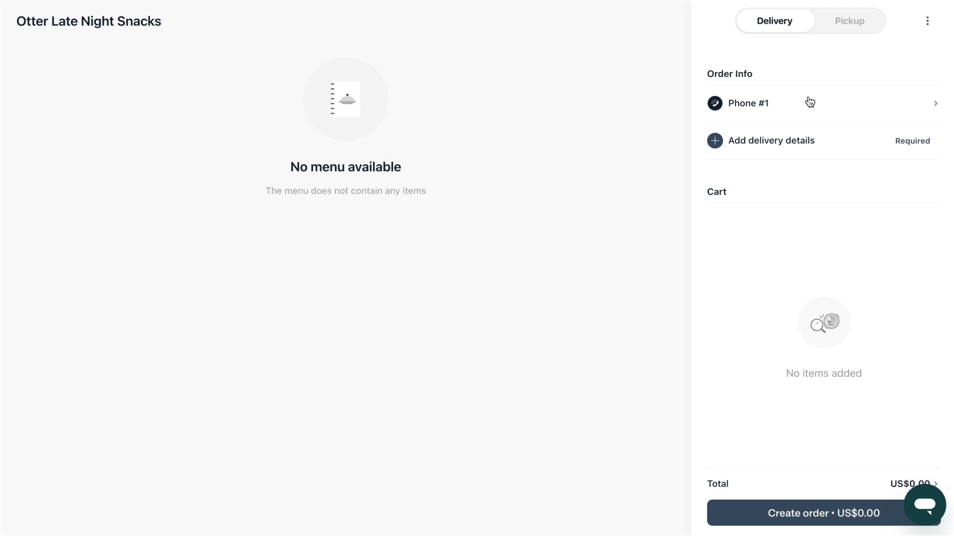
mouse_move(792, 150)
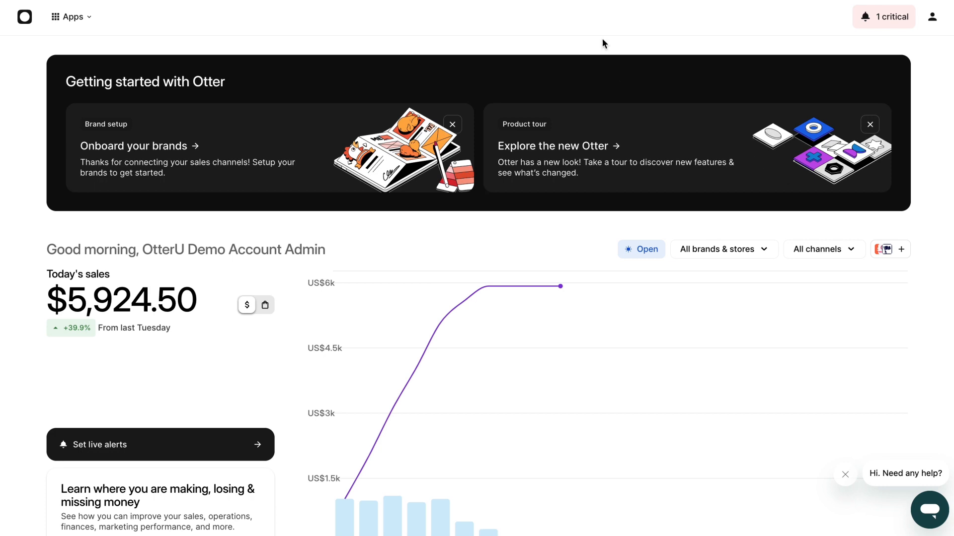
mouse_move(830, 7)
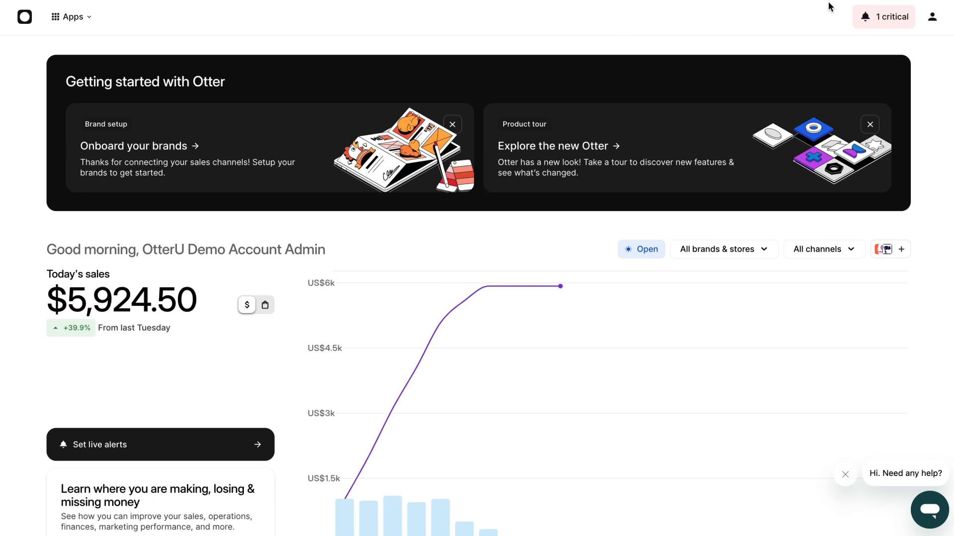
Step: Go from the account menu into Settings and expand the Integrations section
left_click(931, 17)
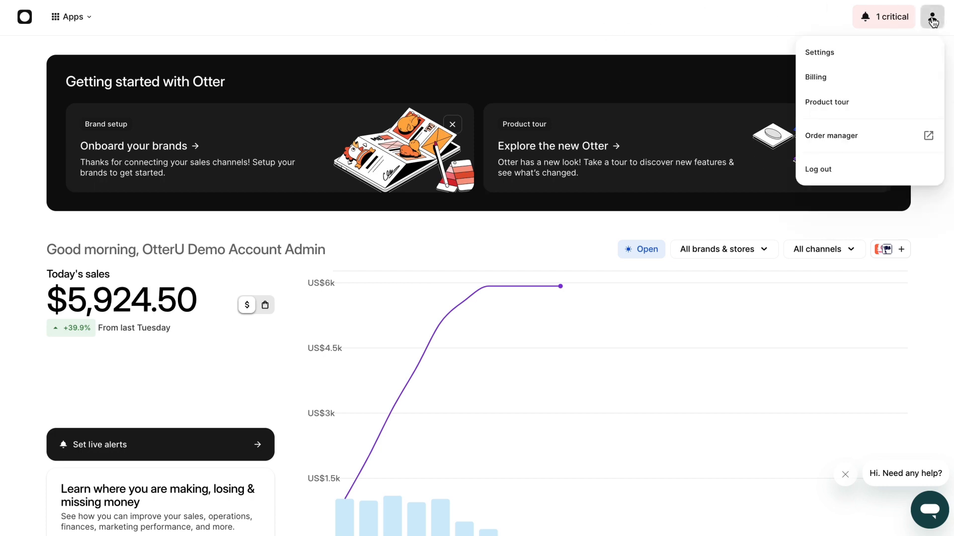
left_click(819, 52)
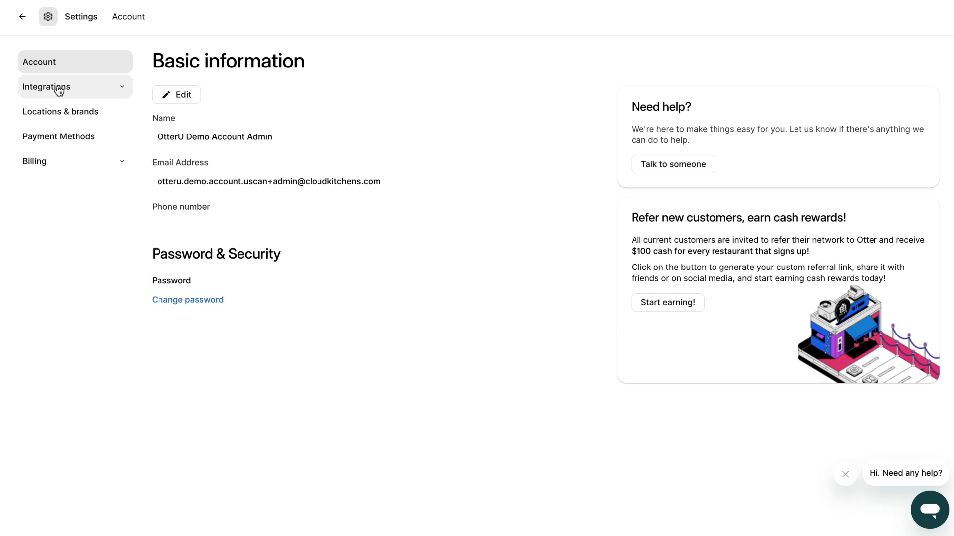
left_click(46, 86)
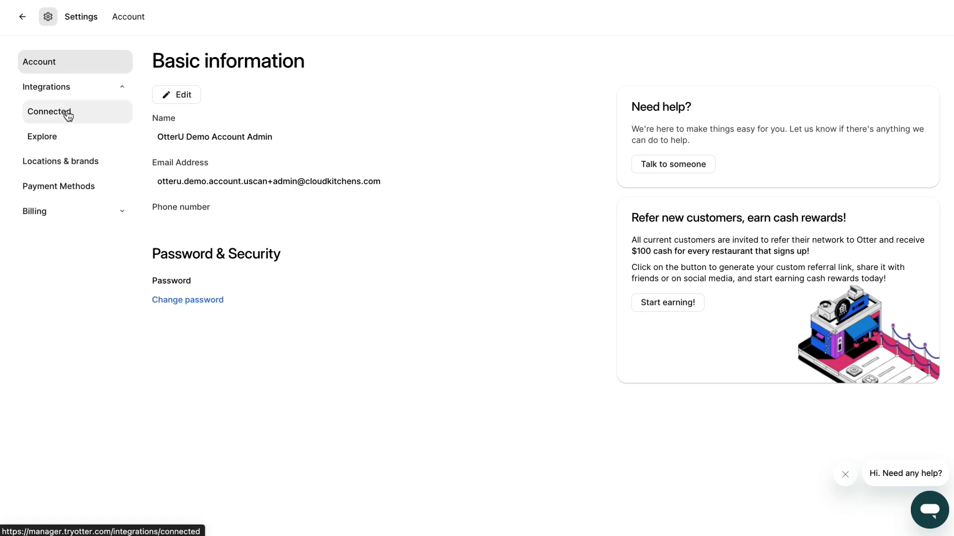
Step: View the Connected integrations, then the Explore page suggesting DoorDash and Uber Eats
left_click(49, 111)
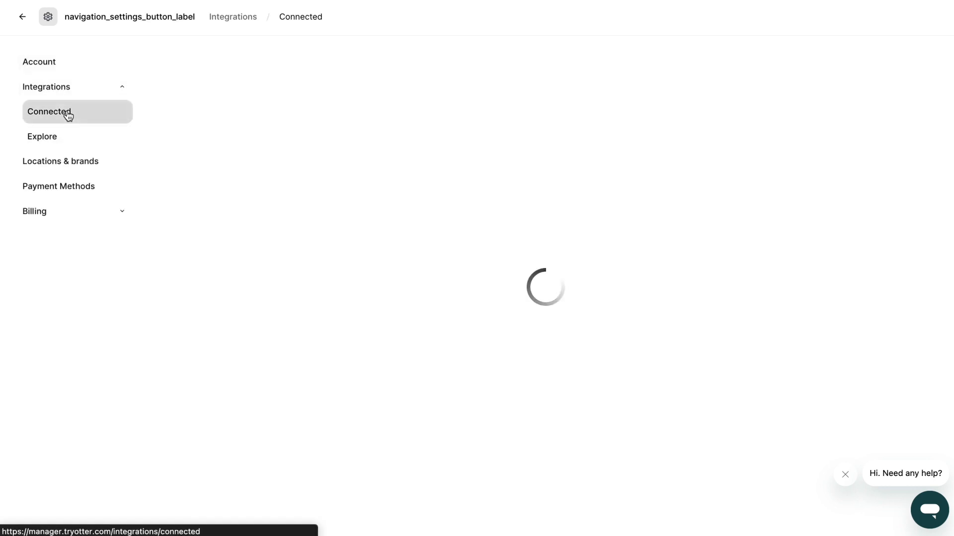
left_click(48, 111)
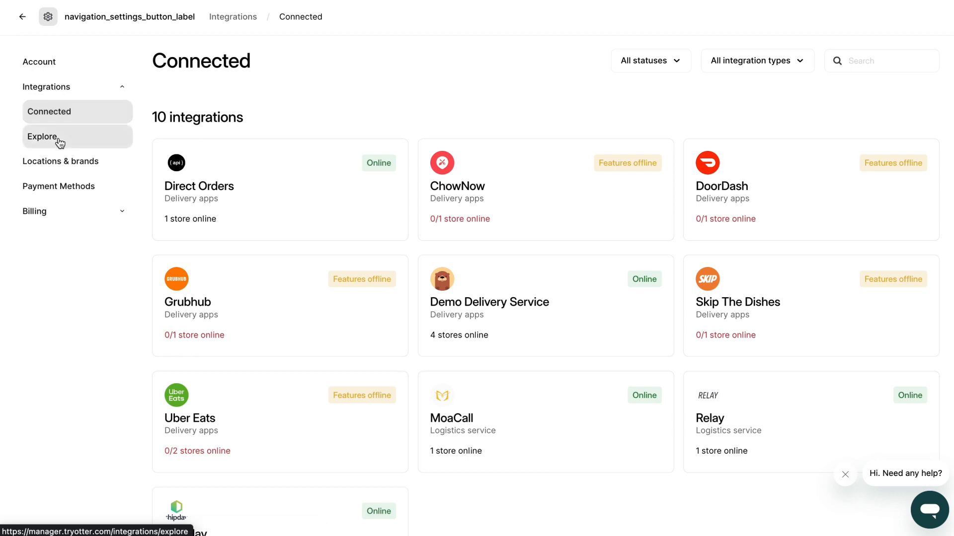
left_click(43, 136)
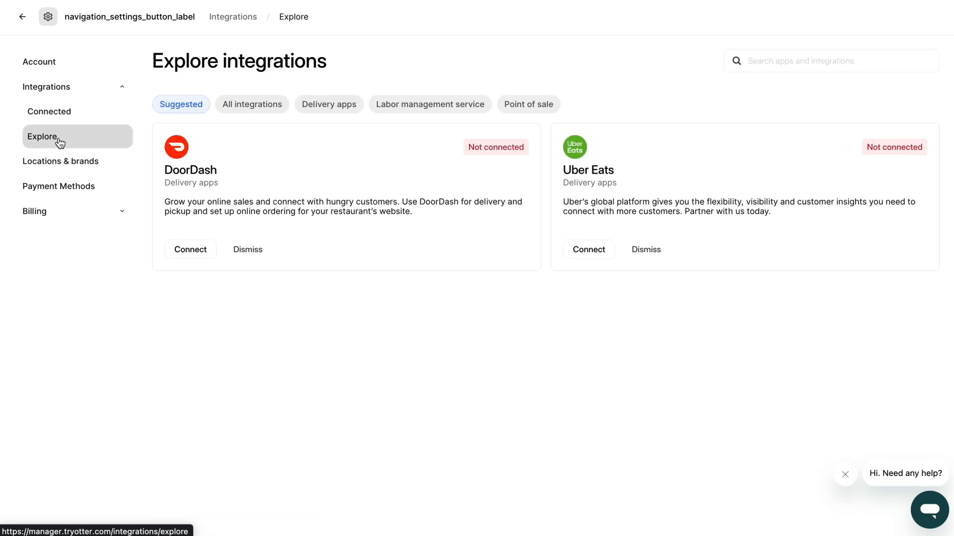
mouse_move(553, 288)
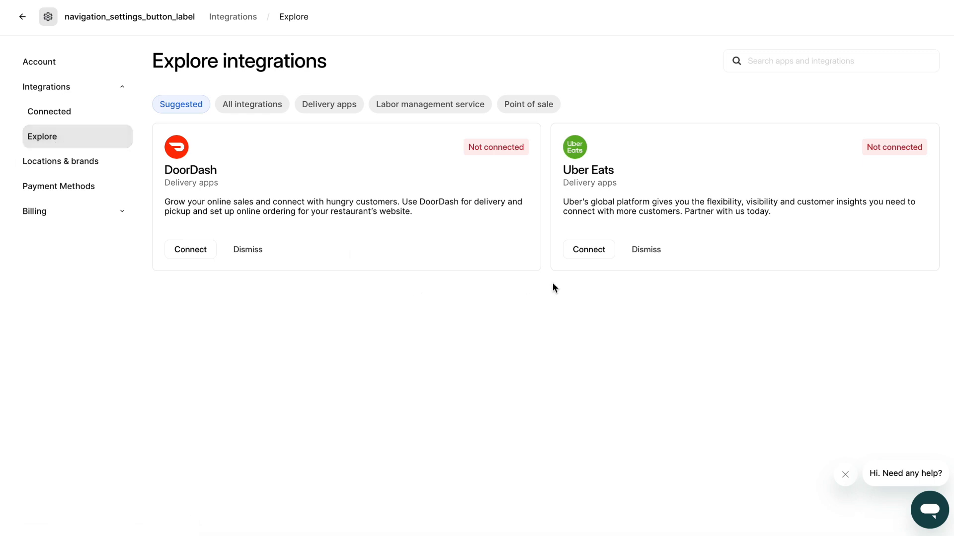
left_click(588, 249)
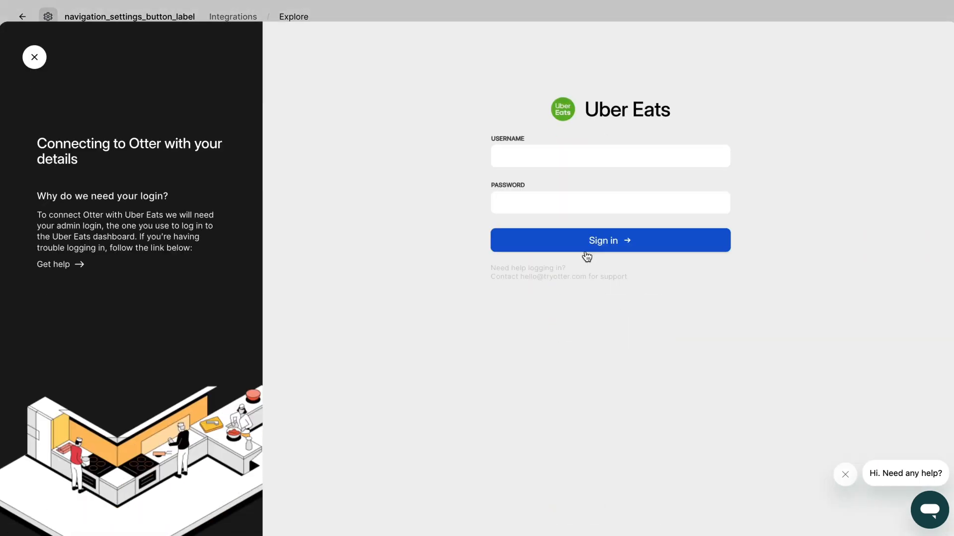
mouse_move(602, 311)
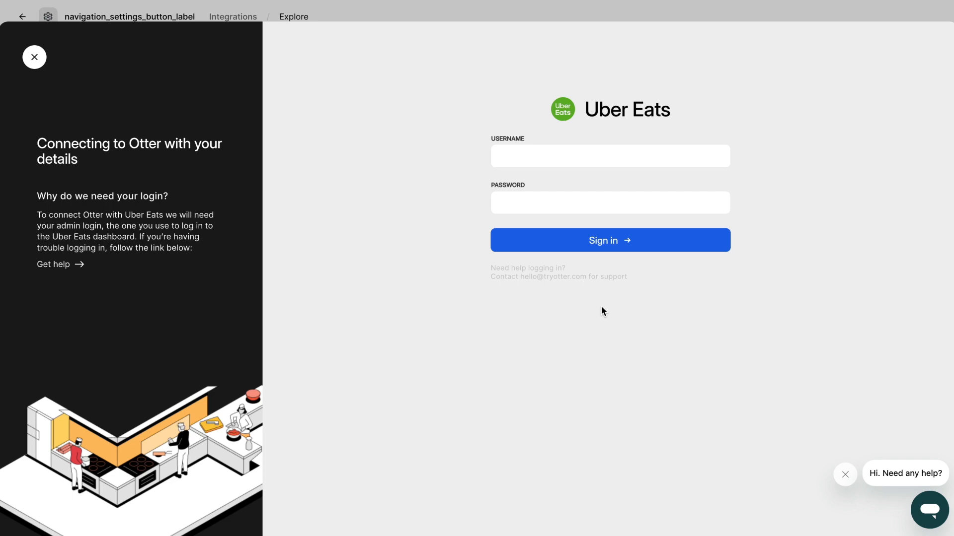
mouse_move(33, 64)
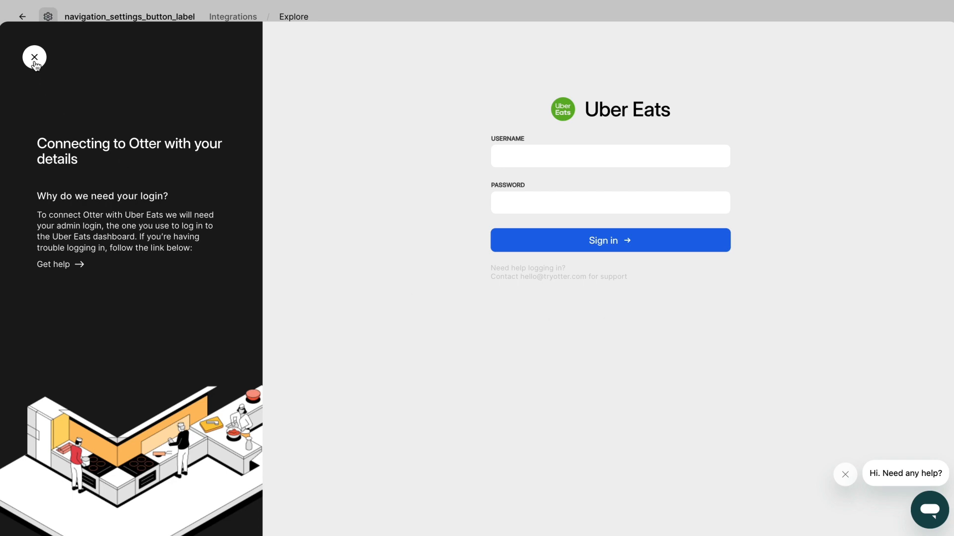
left_click(34, 58)
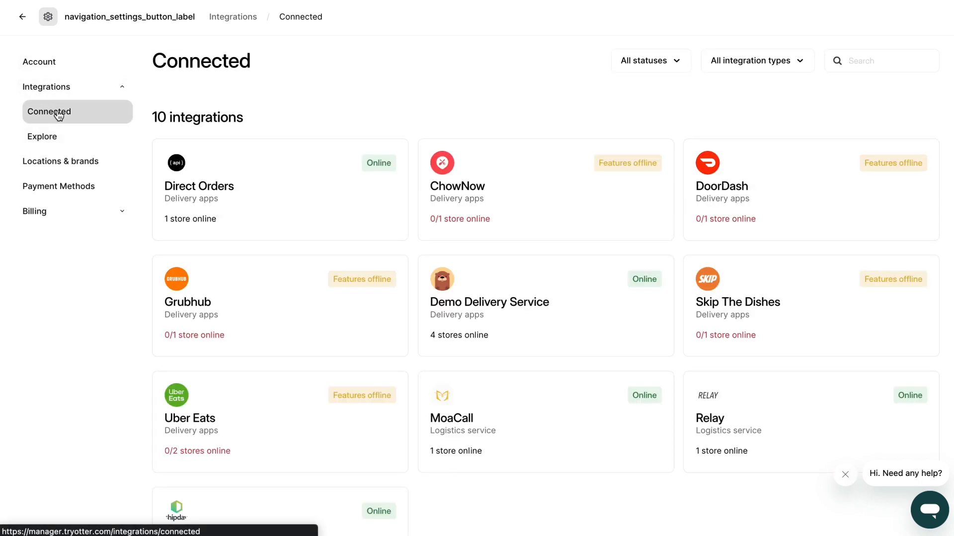
Step: Scroll through all ten connected integration cards down to Shipday
scroll("down", 3)
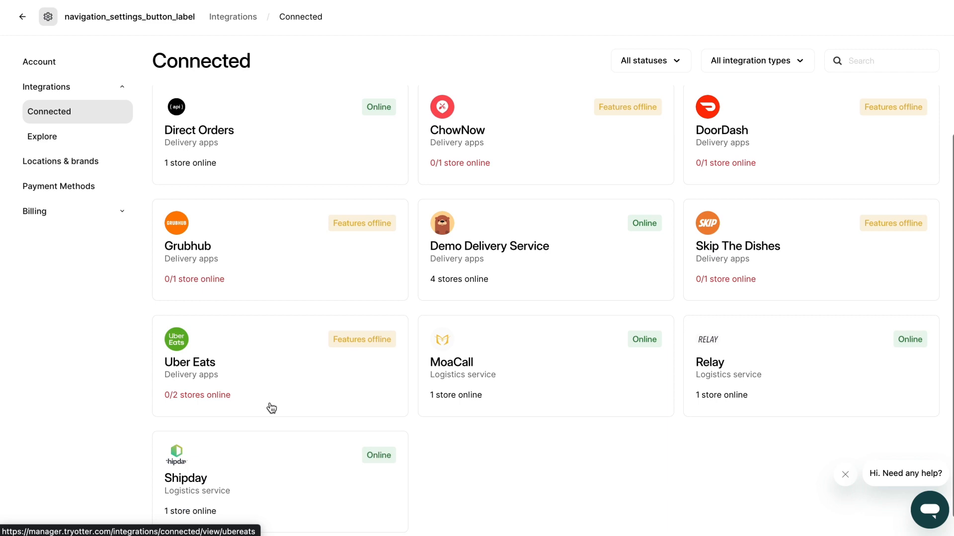
scroll("down", 3)
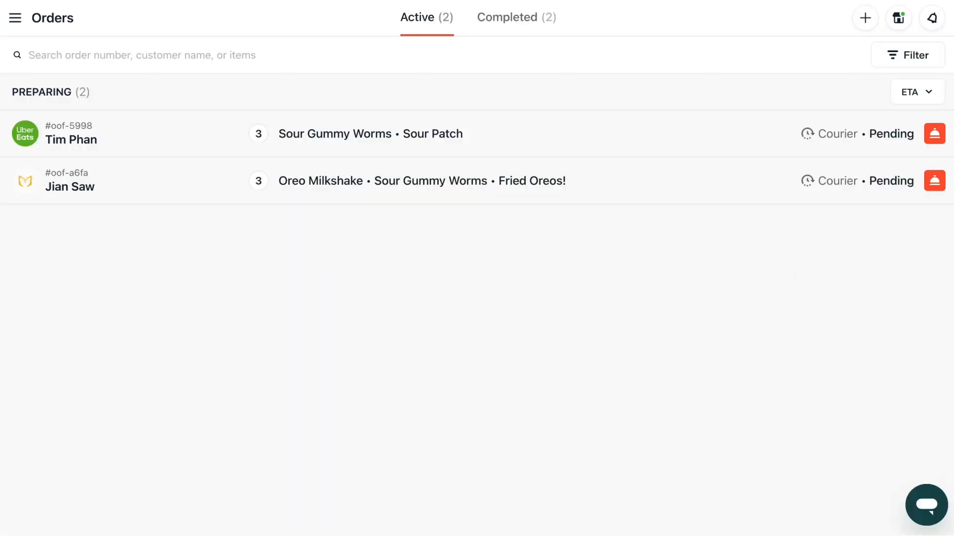
mouse_move(180, 99)
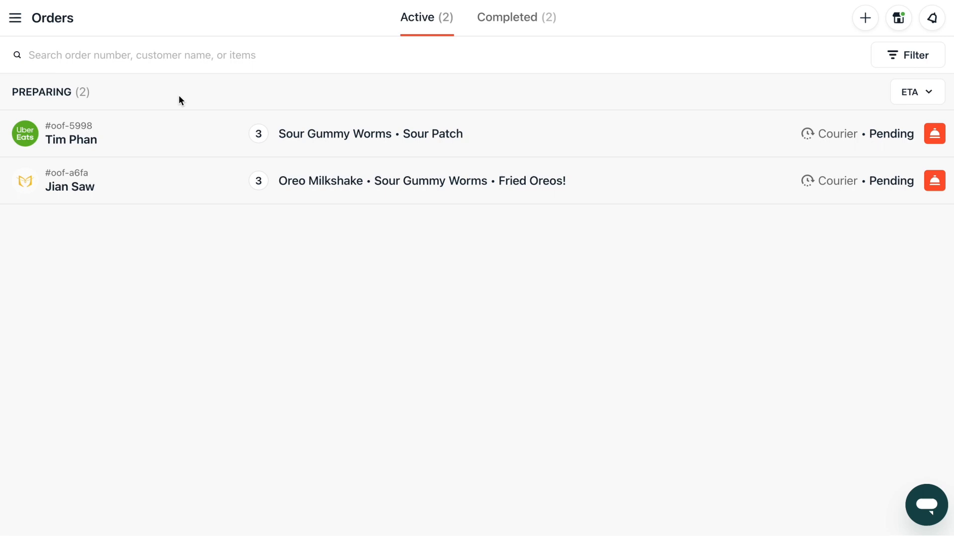
Step: Go to Integrations from the main navigation to review the Order Channels table
left_click(15, 18)
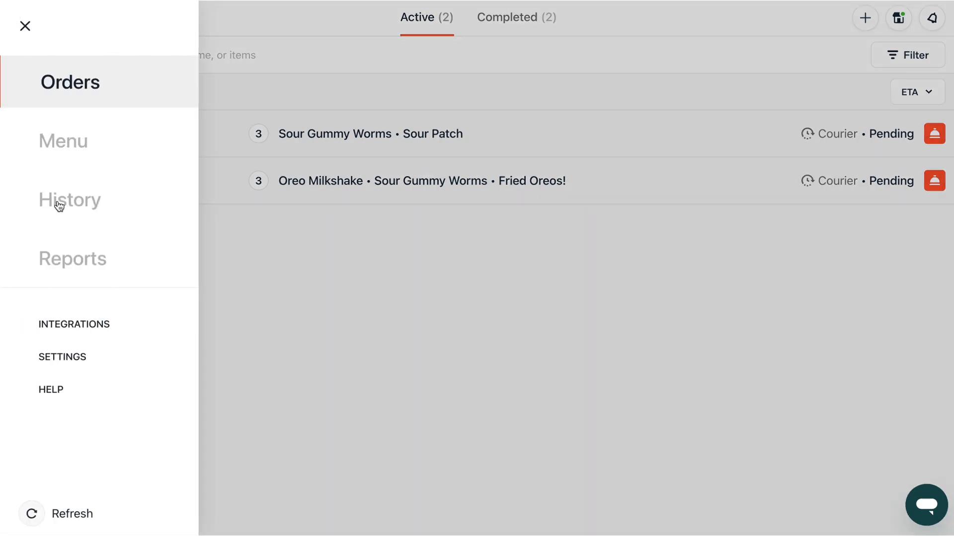
left_click(75, 324)
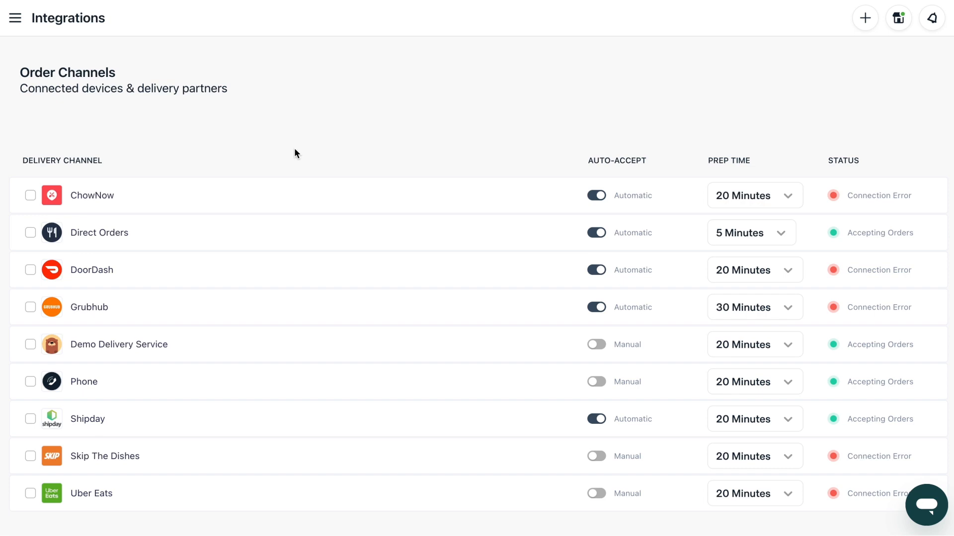
mouse_move(869, 130)
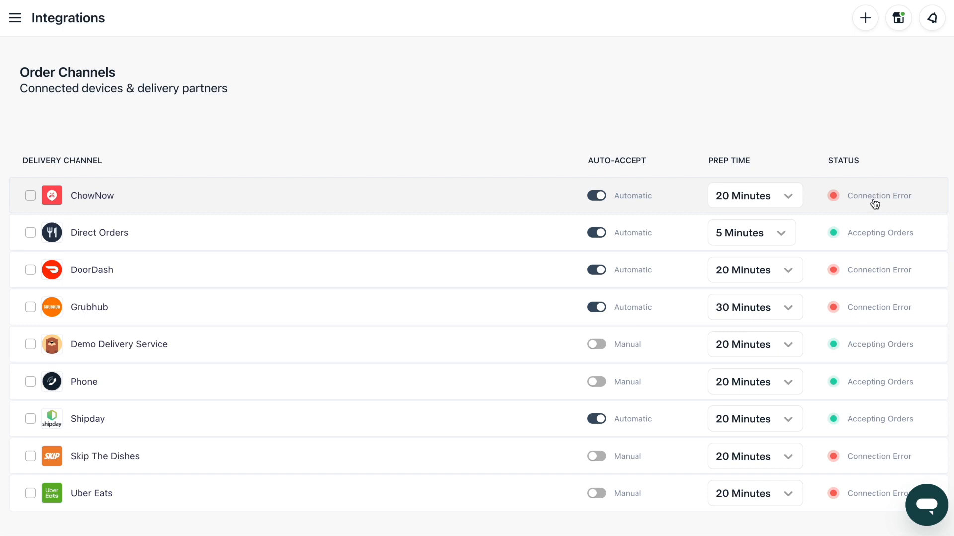
mouse_move(923, 498)
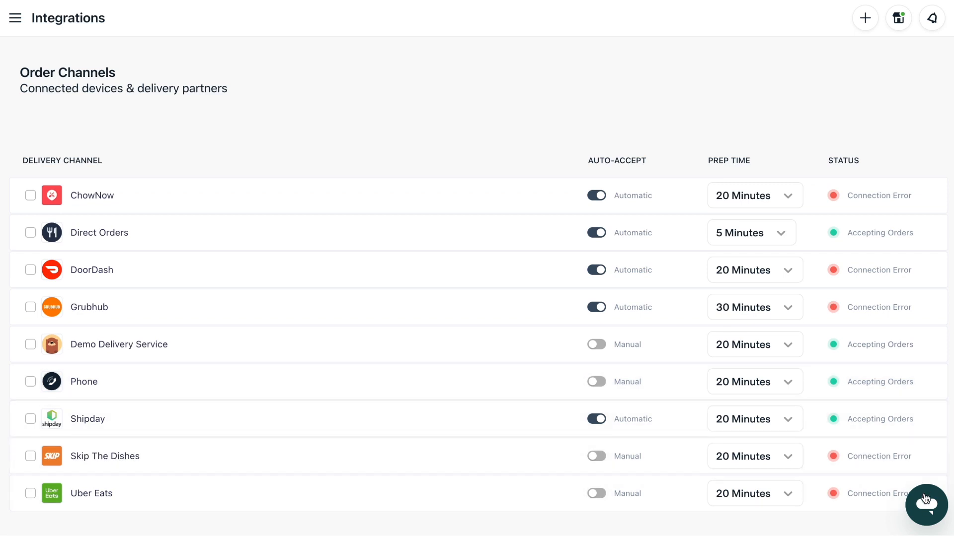
left_click(927, 504)
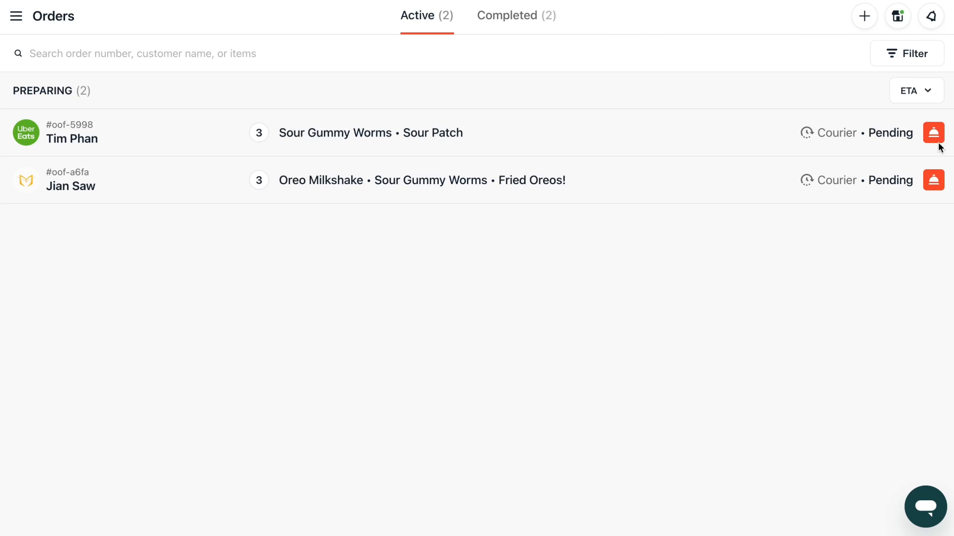
mouse_move(477, 285)
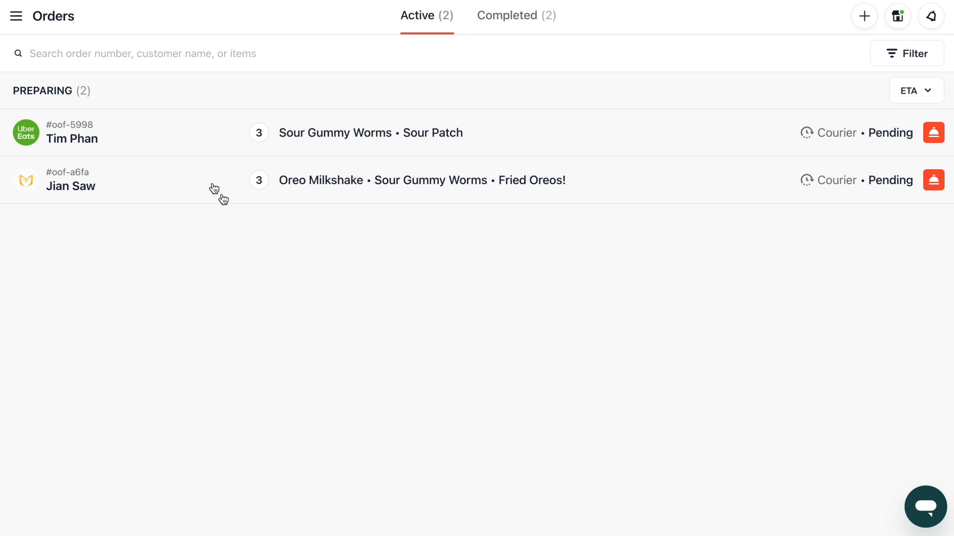
Step: Return to the Order Channels list via the main navigation
left_click(17, 15)
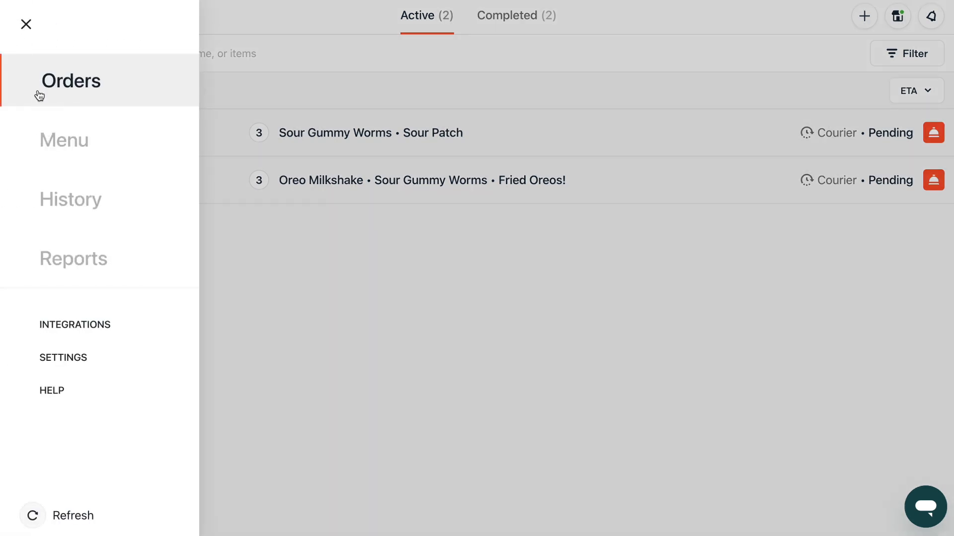
left_click(75, 323)
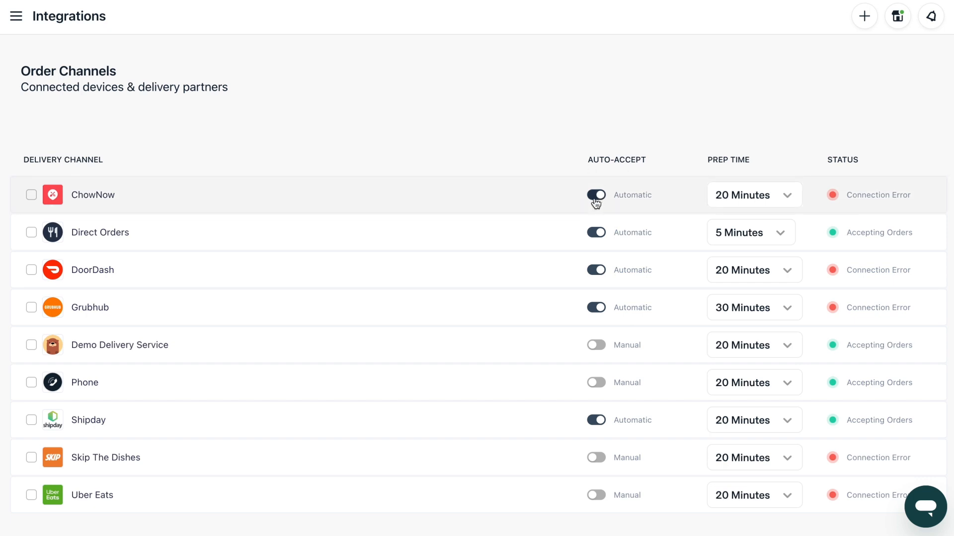
Step: Toggle ChowNow's auto-accept off and back on, ending on Automatic
left_click(595, 195)
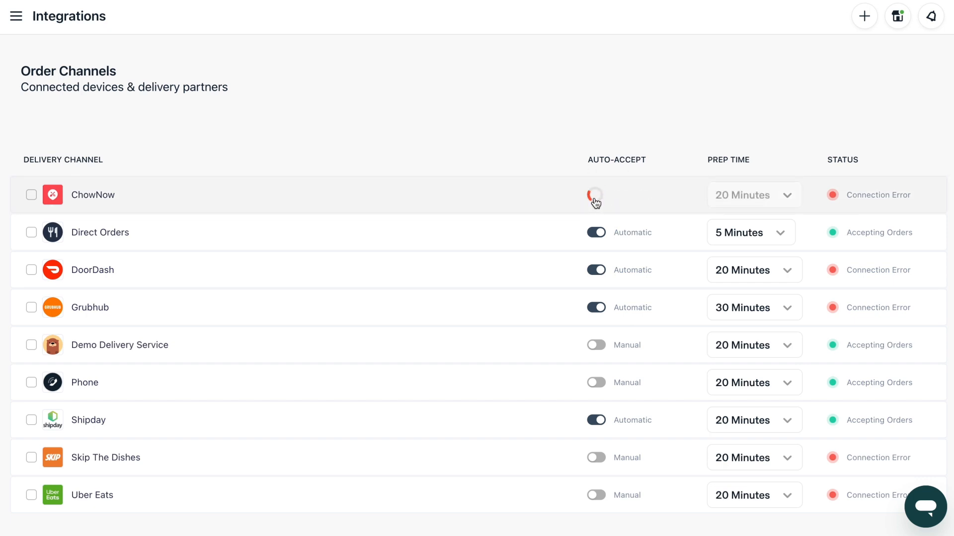
left_click(595, 195)
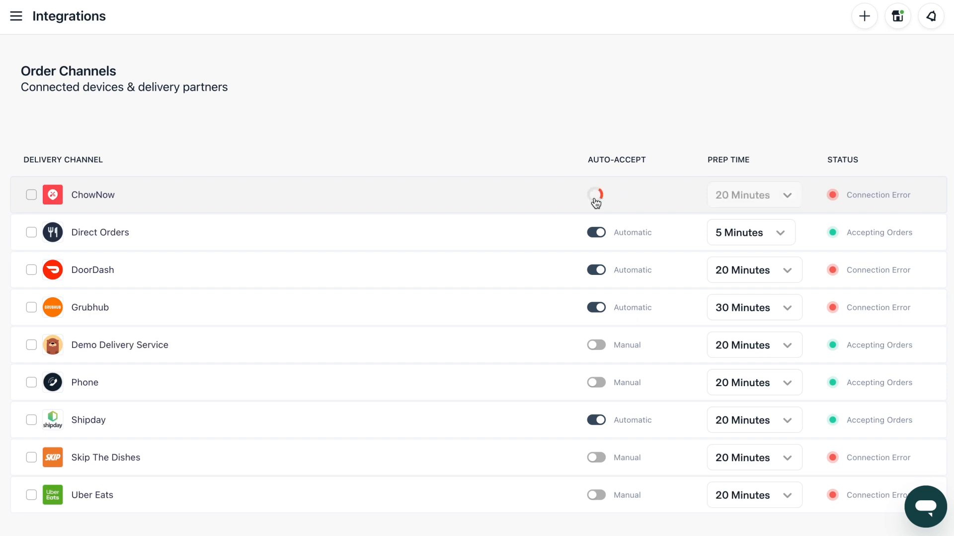
left_click(595, 196)
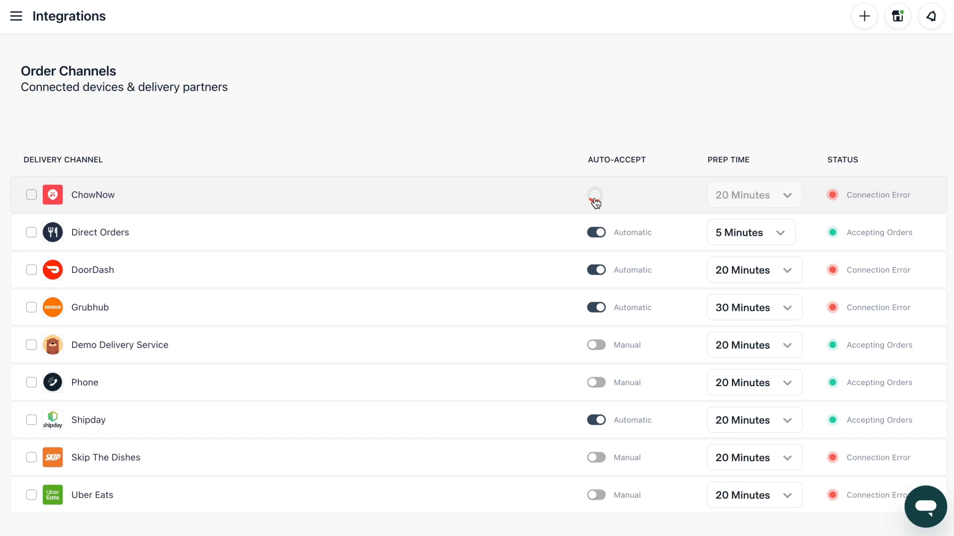
left_click(595, 195)
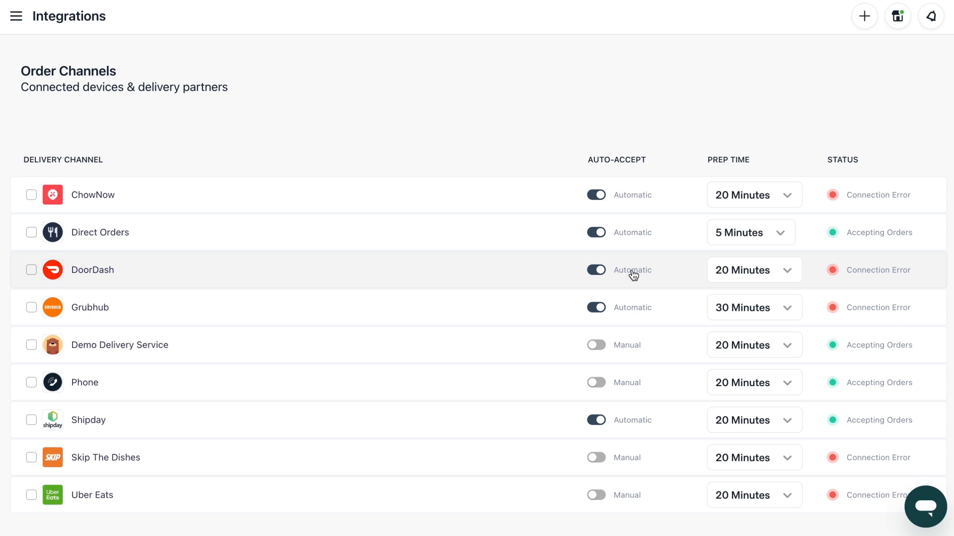
mouse_move(667, 257)
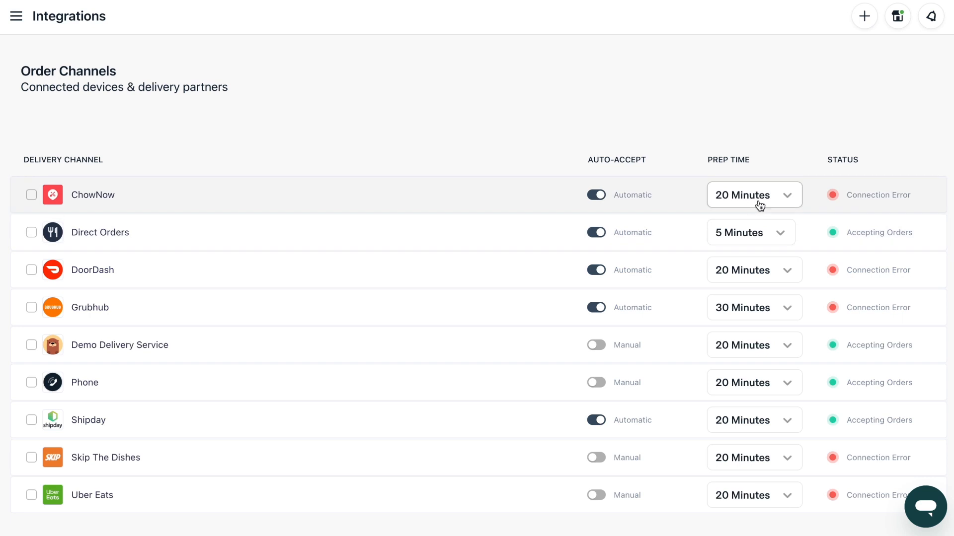
Step: Change ChowNow's prep time, trying 30 minutes and settling on 45 minutes
left_click(753, 195)
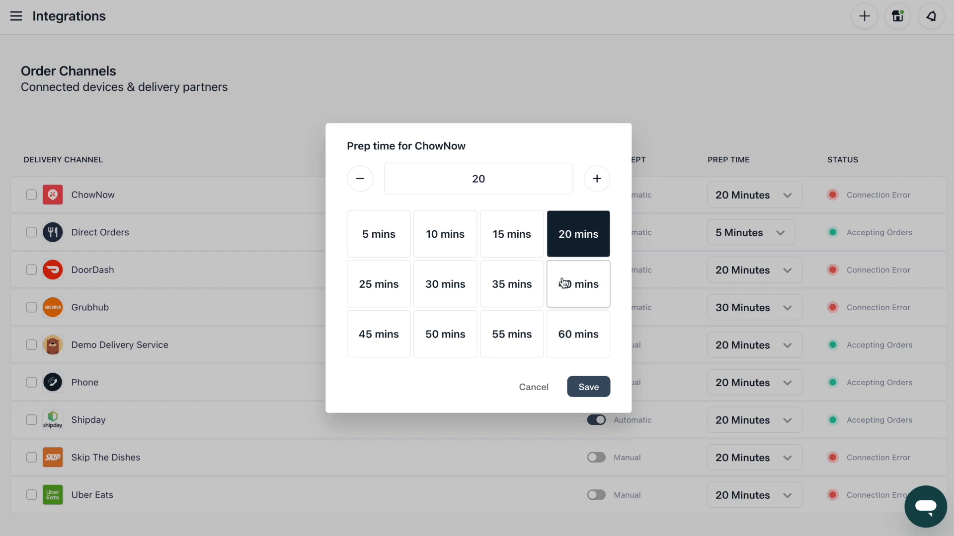
left_click(445, 284)
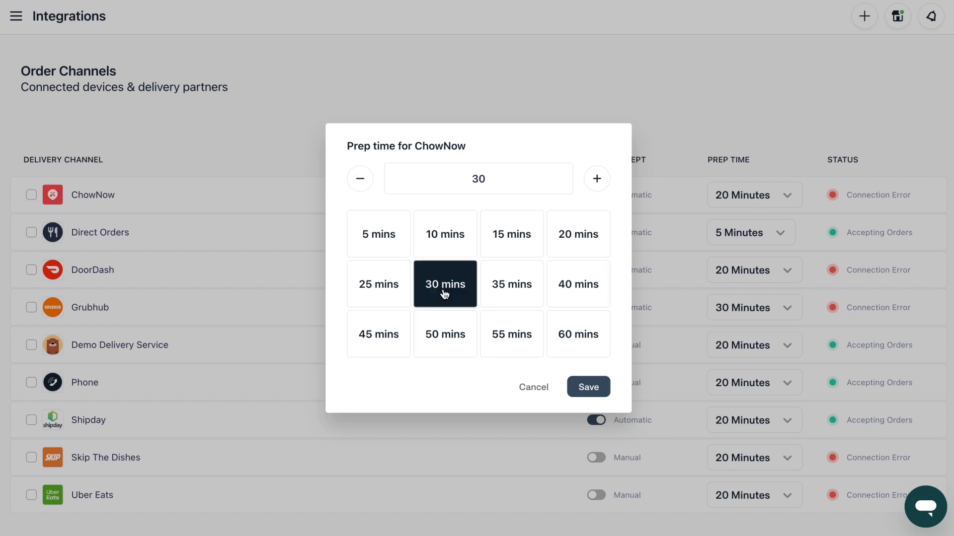
left_click(378, 333)
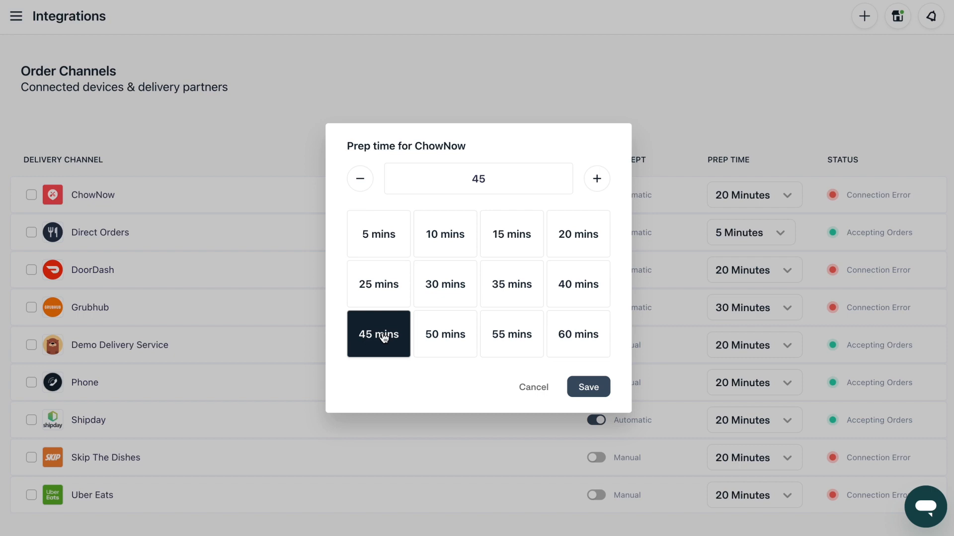
mouse_move(403, 321)
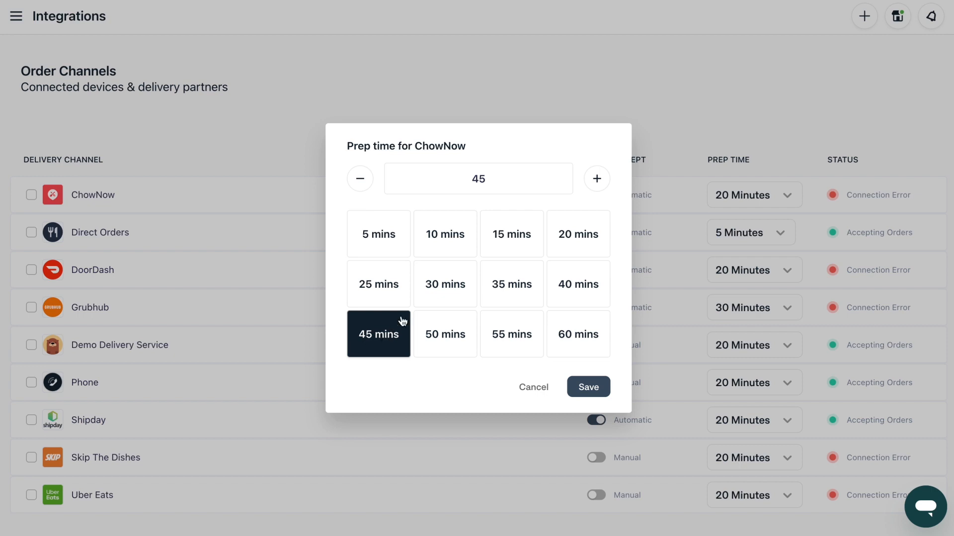
left_click(510, 235)
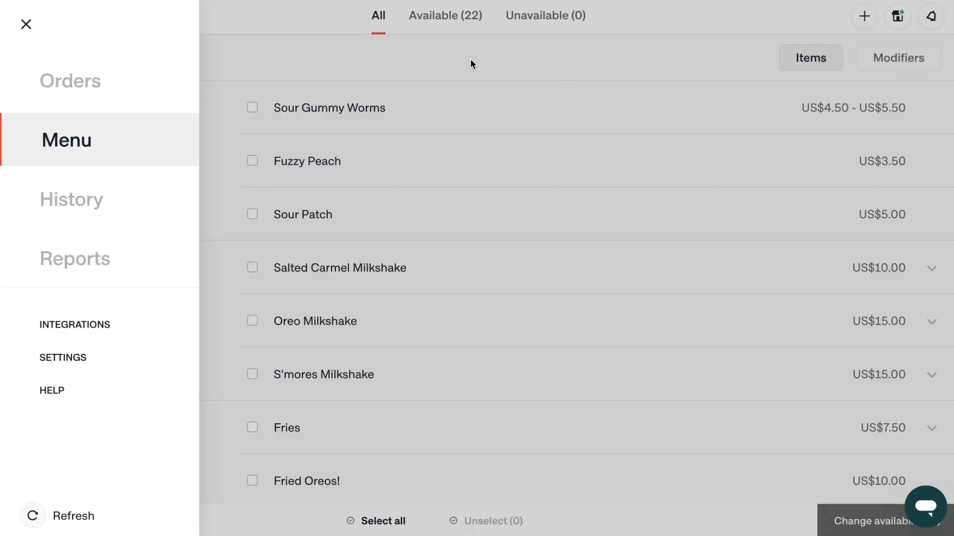
Step: On the menu items page, check the Available and Unavailable filters, then return to All
left_click(26, 24)
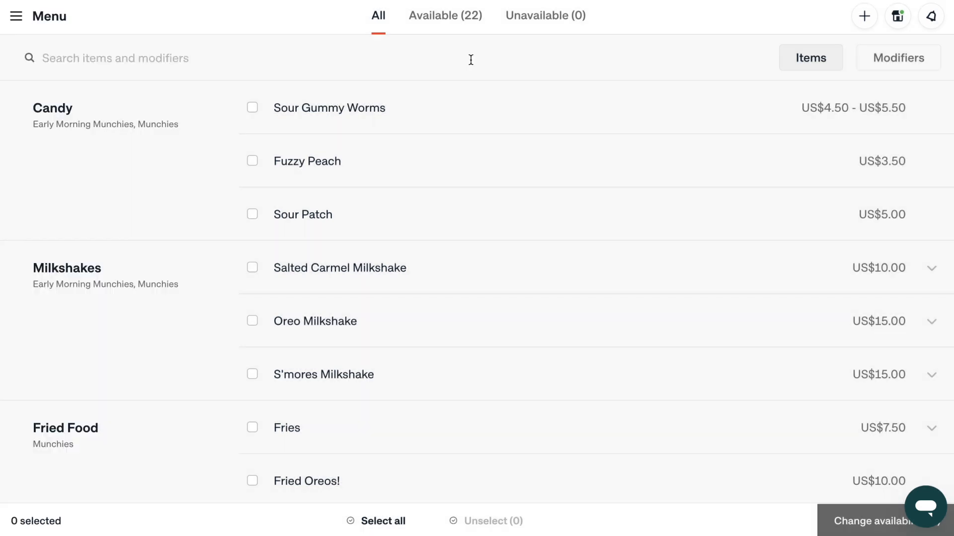
mouse_move(456, 31)
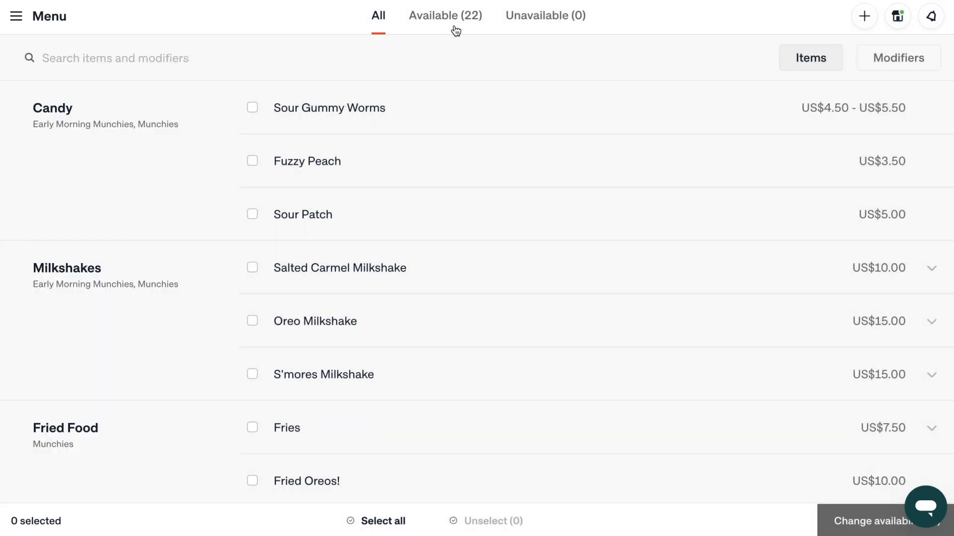
left_click(445, 16)
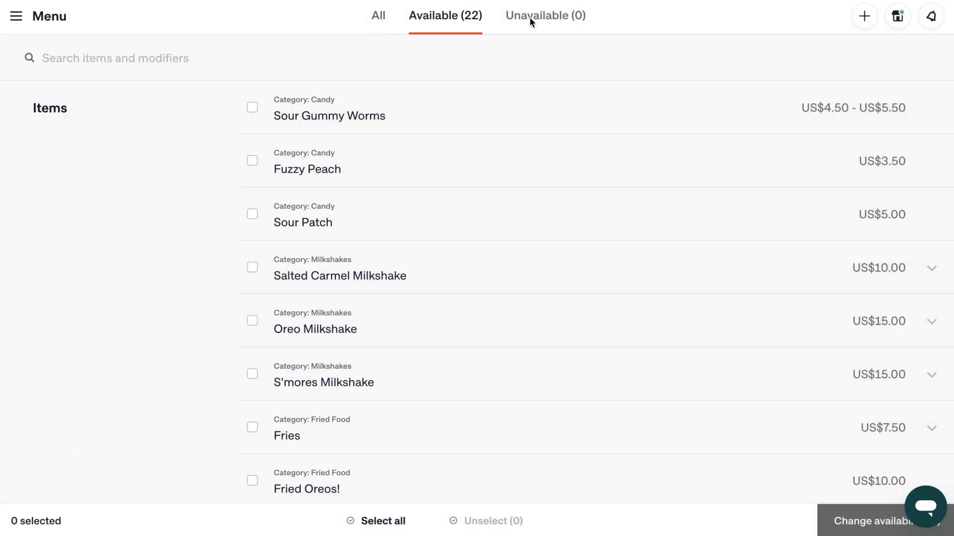
left_click(545, 15)
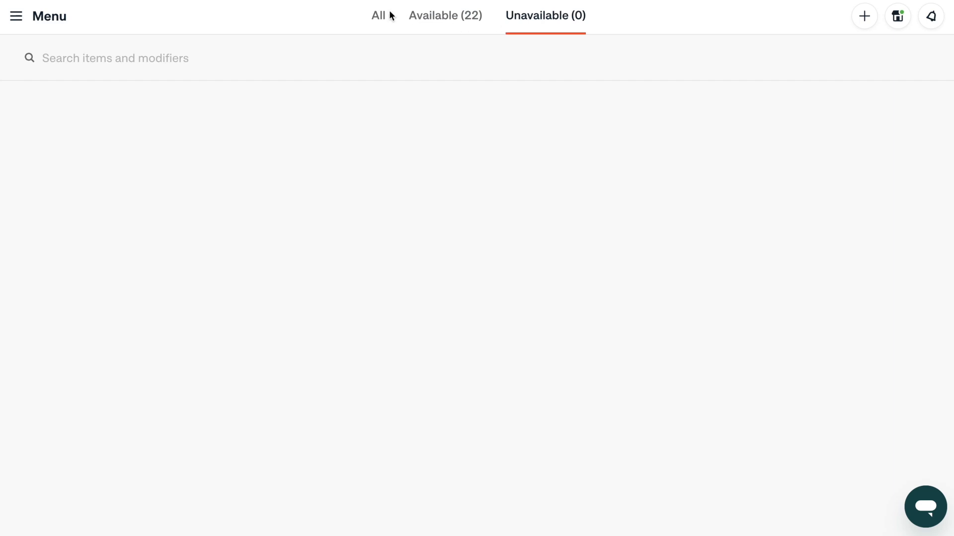
left_click(377, 15)
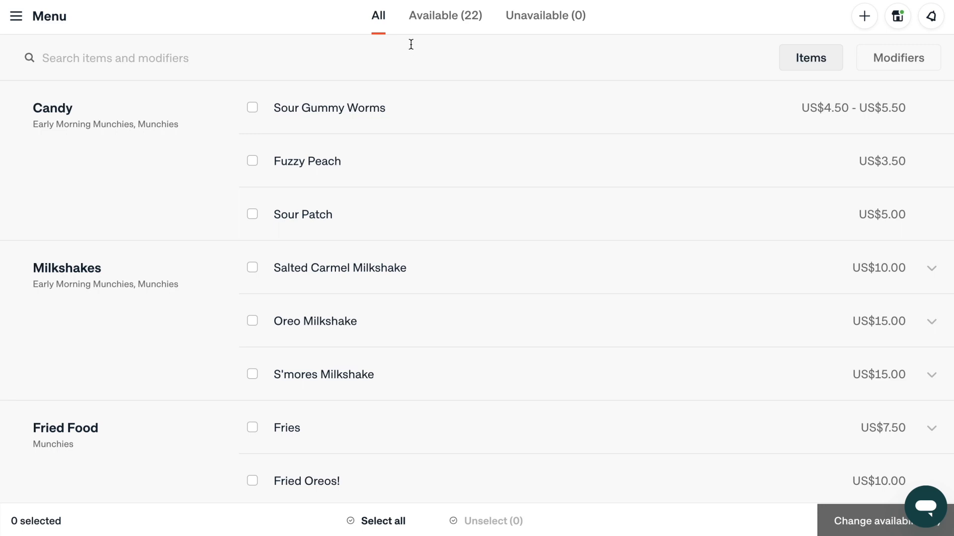
mouse_move(430, 64)
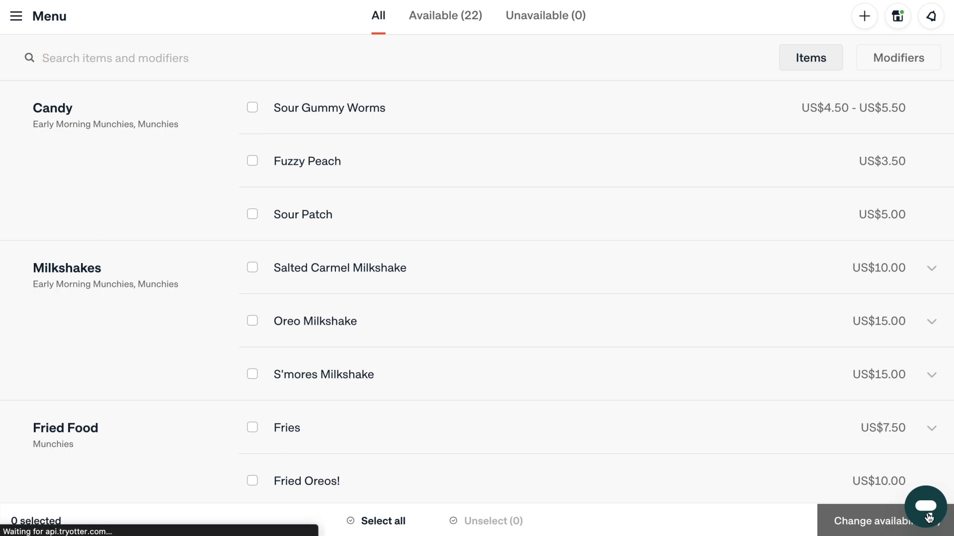
Step: Select and deselect Sour Gummy Worms in the menu list
left_click(924, 506)
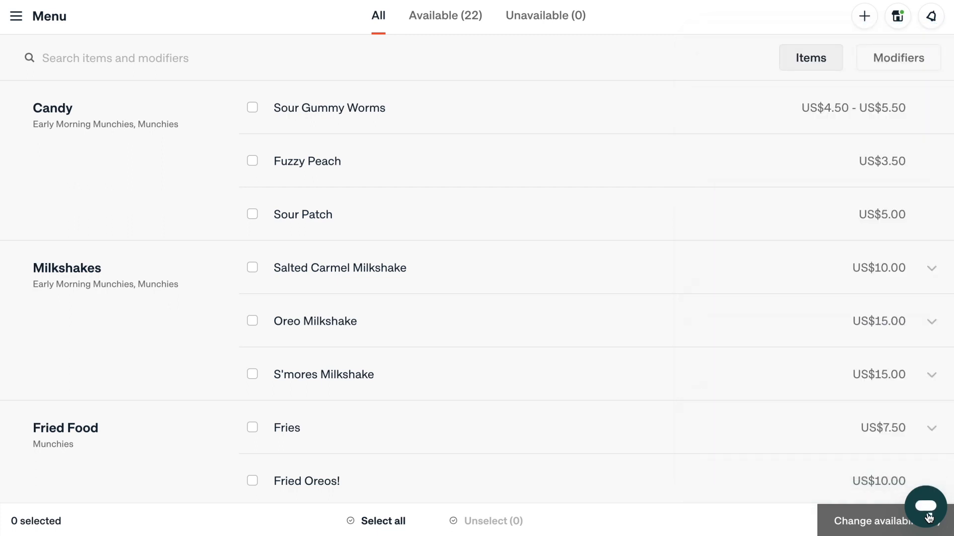
mouse_move(468, 42)
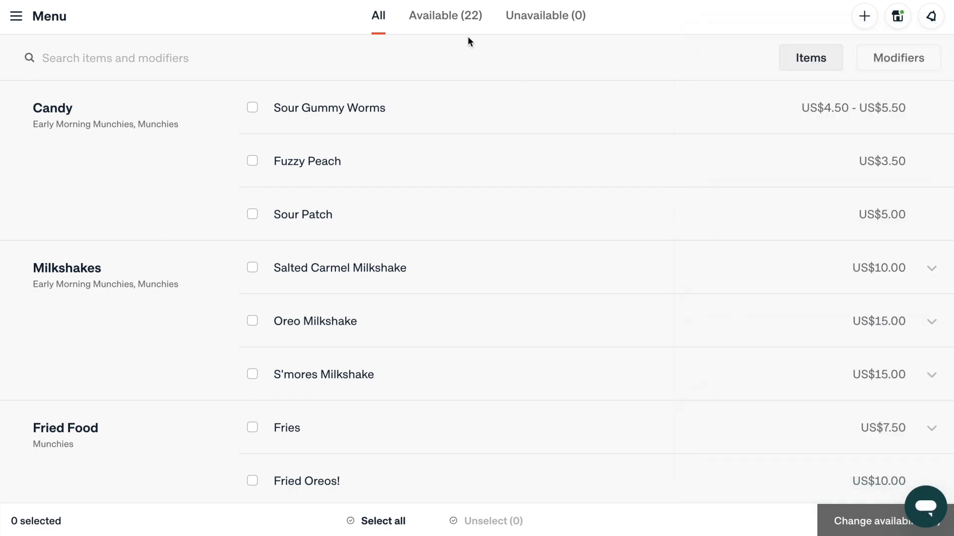
mouse_move(544, 31)
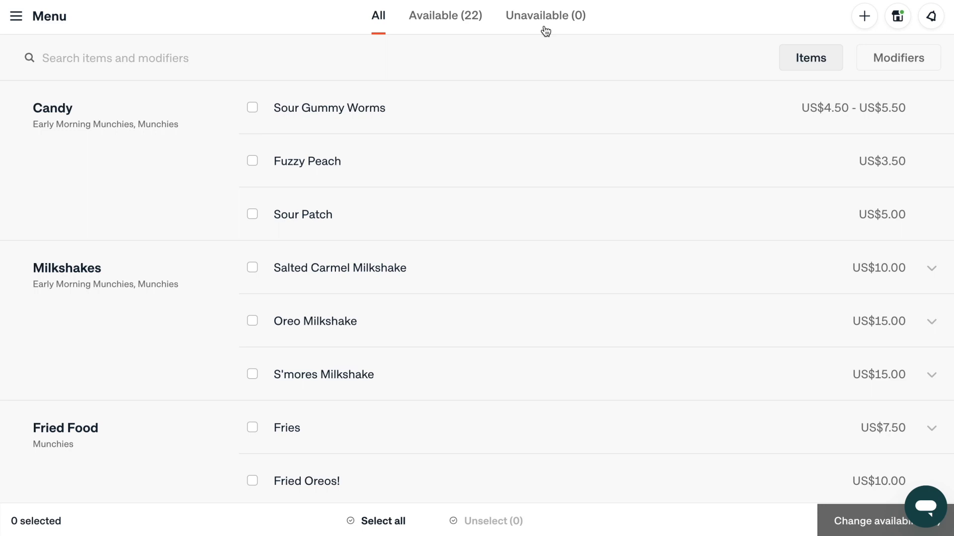
mouse_move(434, 110)
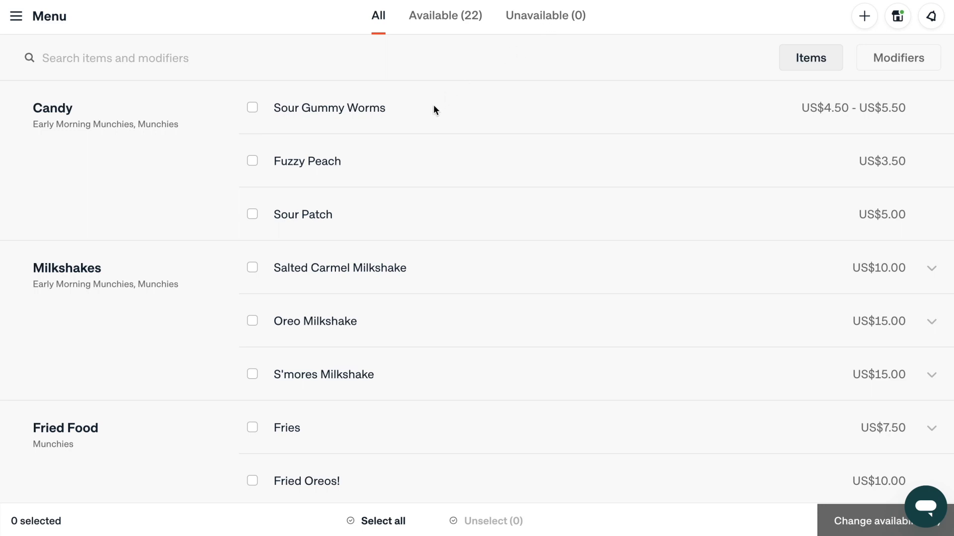
left_click(252, 108)
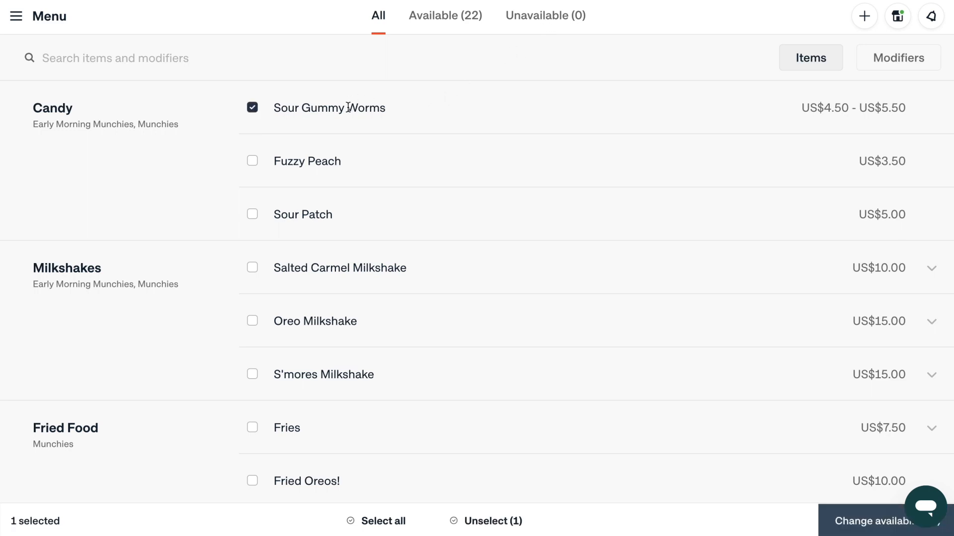
left_click(251, 108)
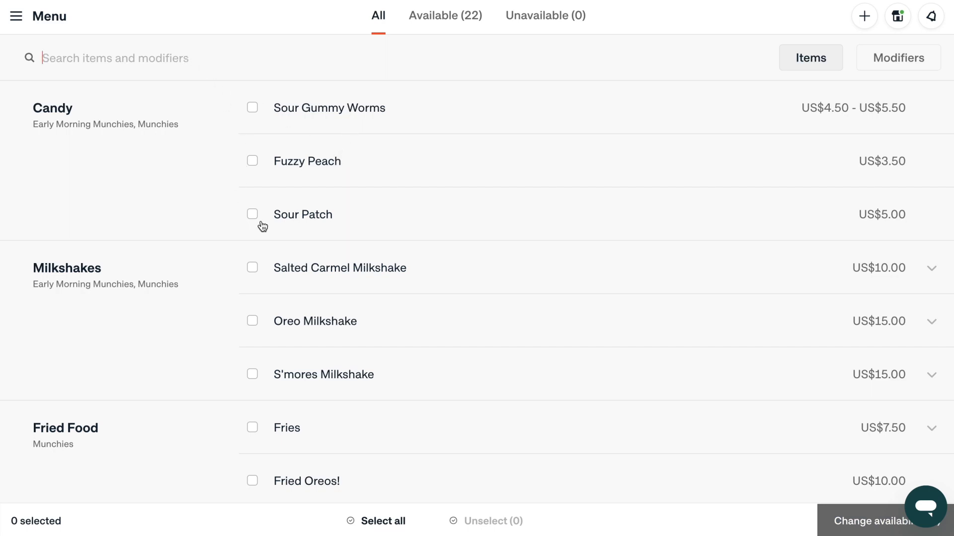
Step: Select the S'mores Milkshake and bring up its Change availability options
scroll("down", 3)
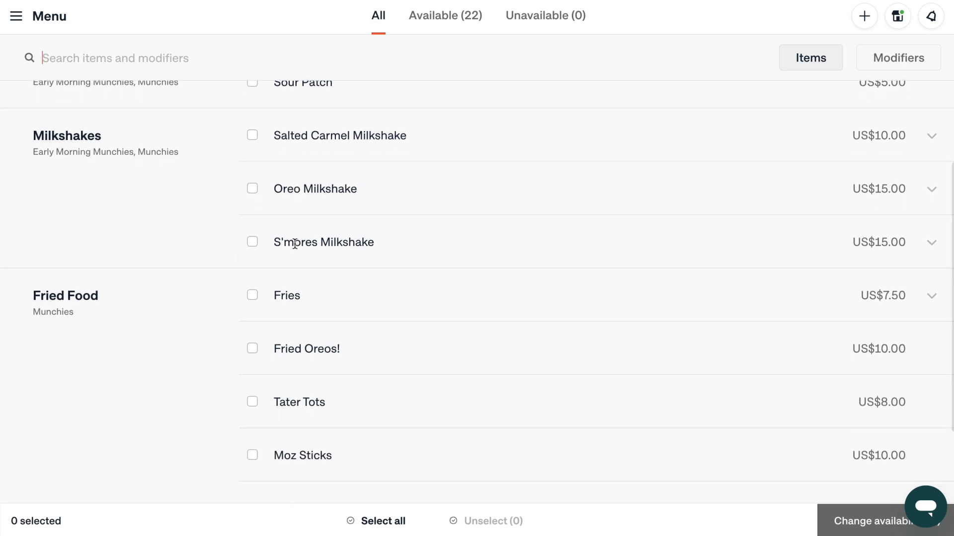
left_click(251, 242)
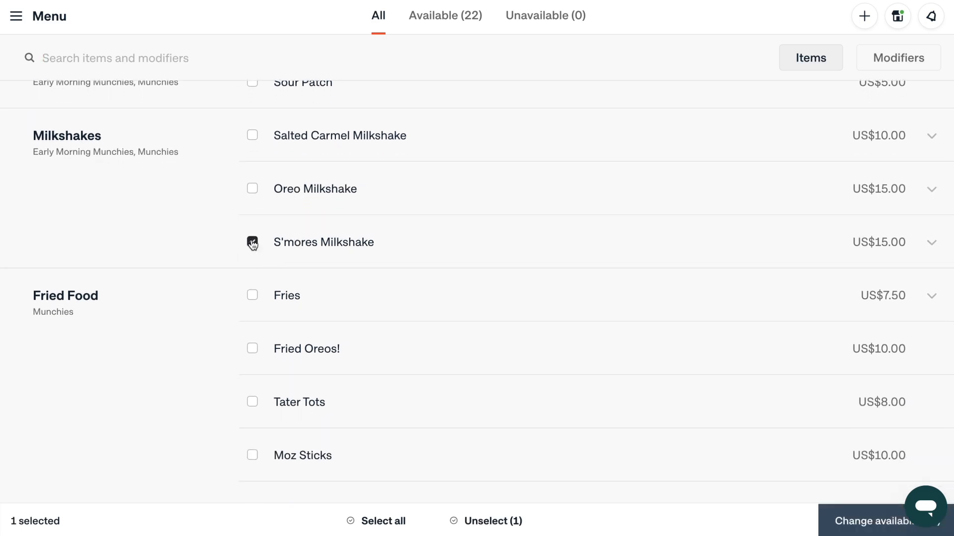
left_click(882, 521)
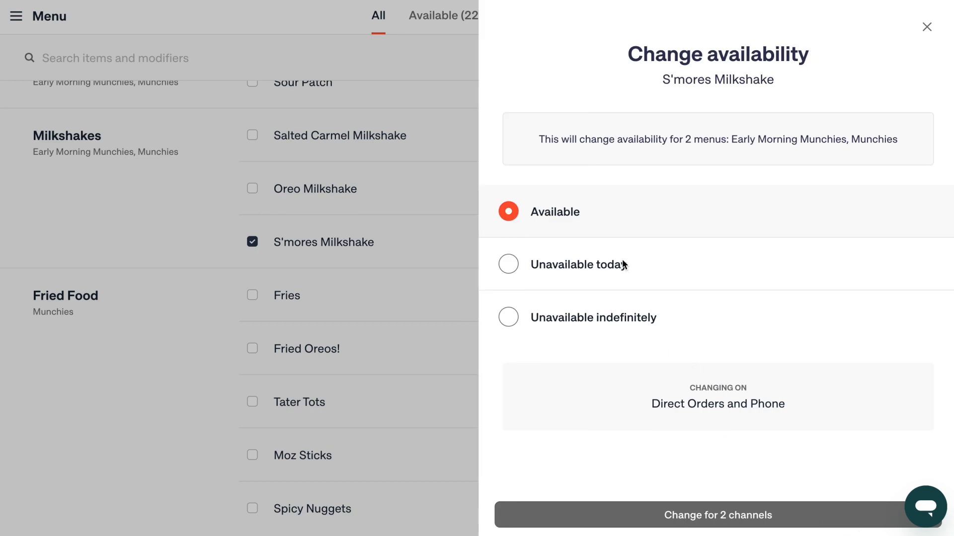
Step: Try Unavailable today and Unavailable indefinitely for the S'mores Milkshake, then dismiss without saving
left_click(508, 264)
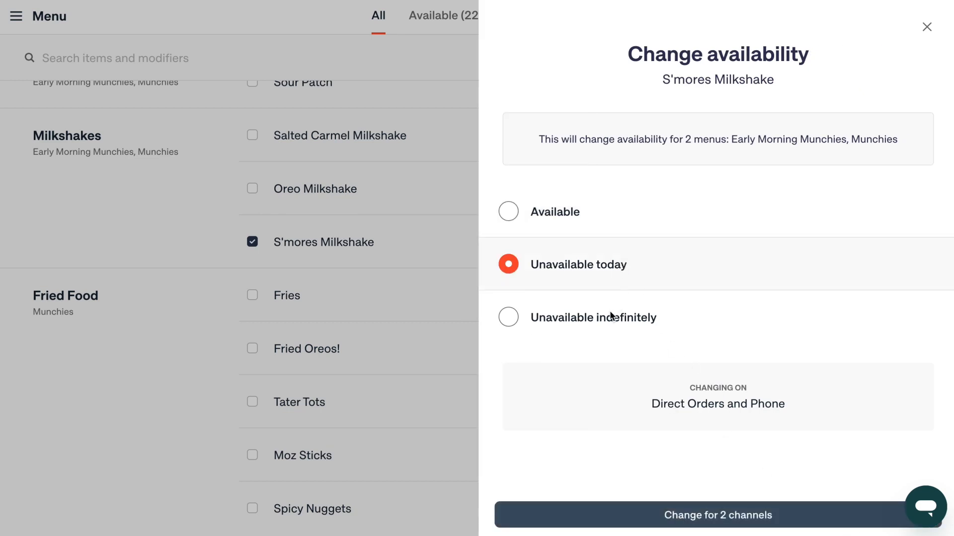
left_click(508, 317)
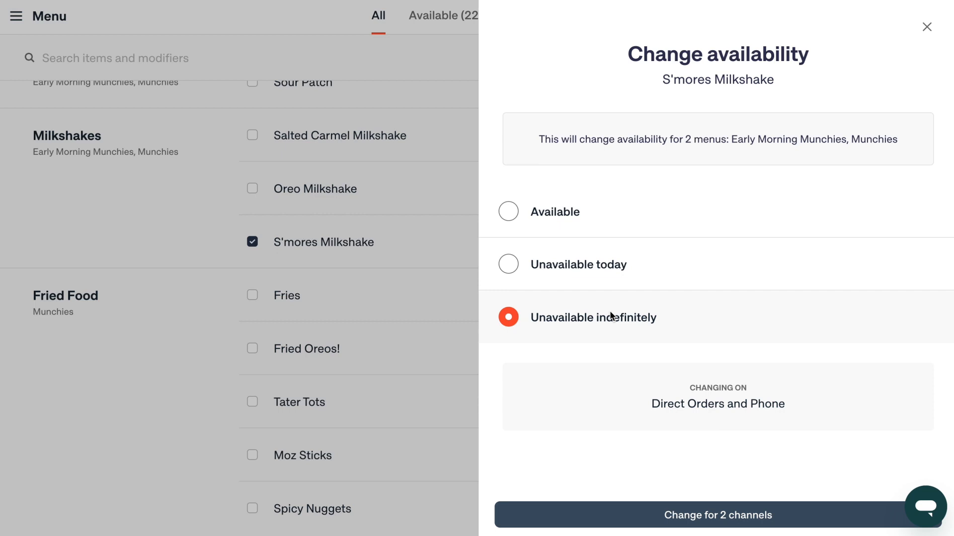
mouse_move(795, 162)
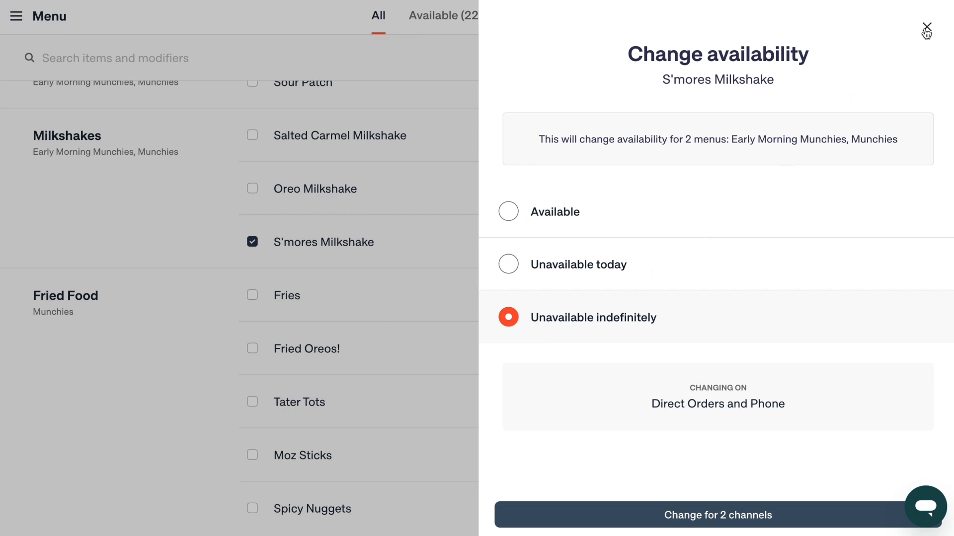
left_click(926, 28)
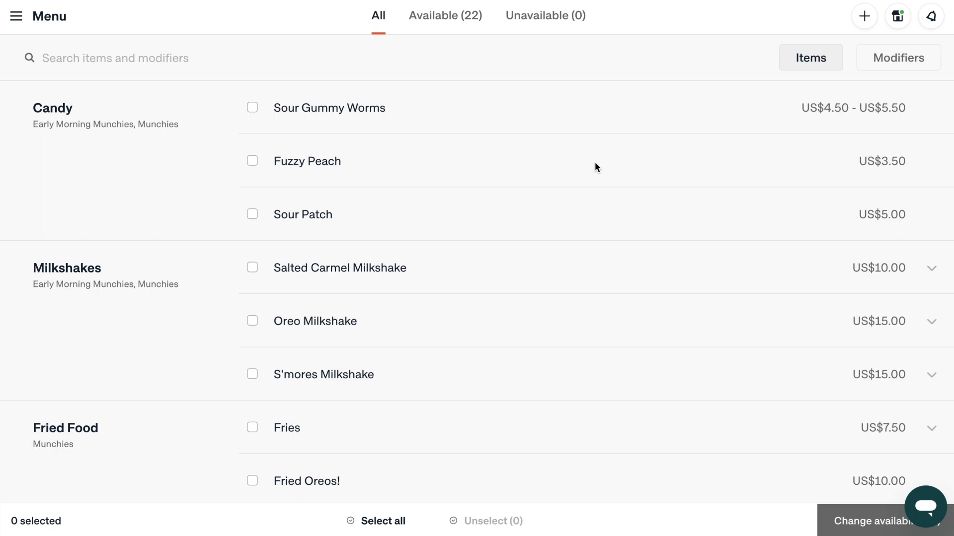
Step: Review Grubhub order #oof-c96b's S'mores Milkshake details in order history and head toward Reports
left_click(17, 16)
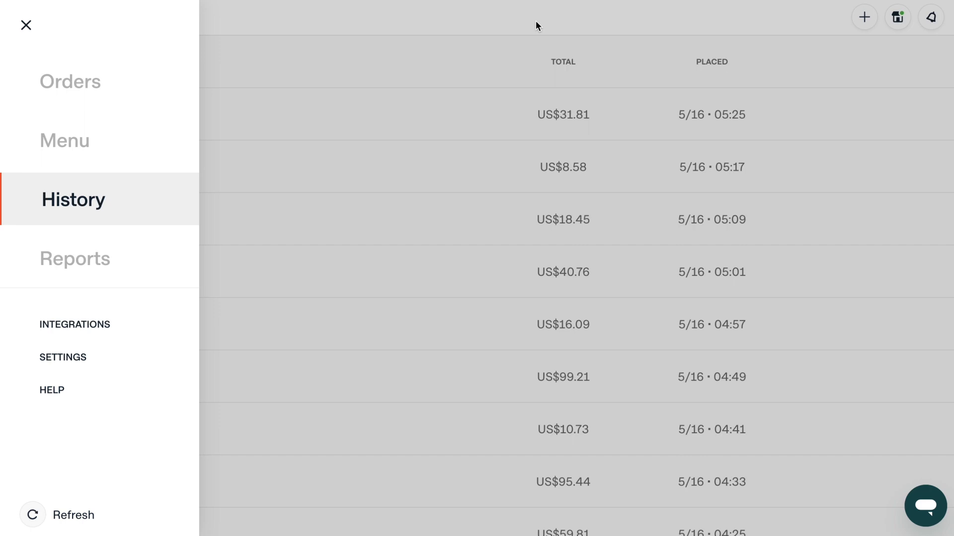
mouse_move(513, 23)
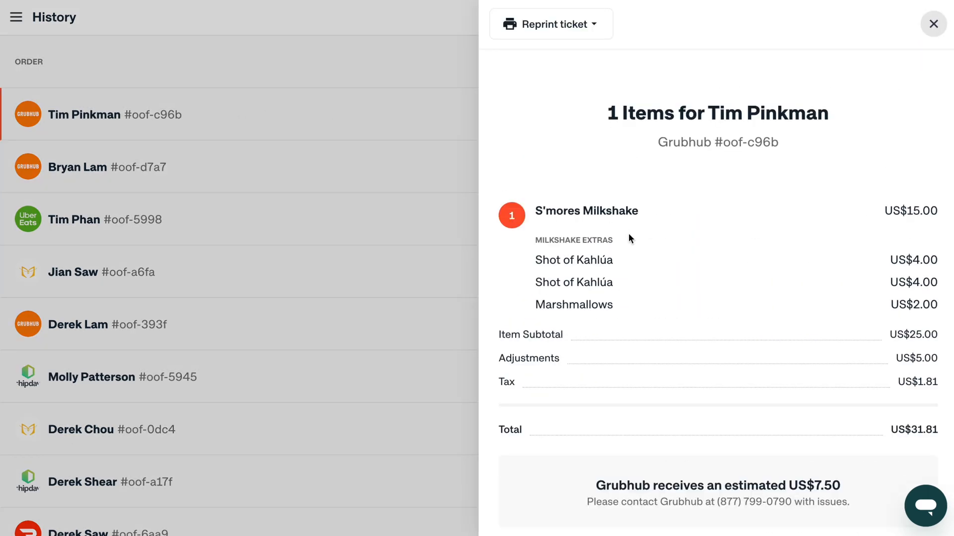
scroll("down", 3)
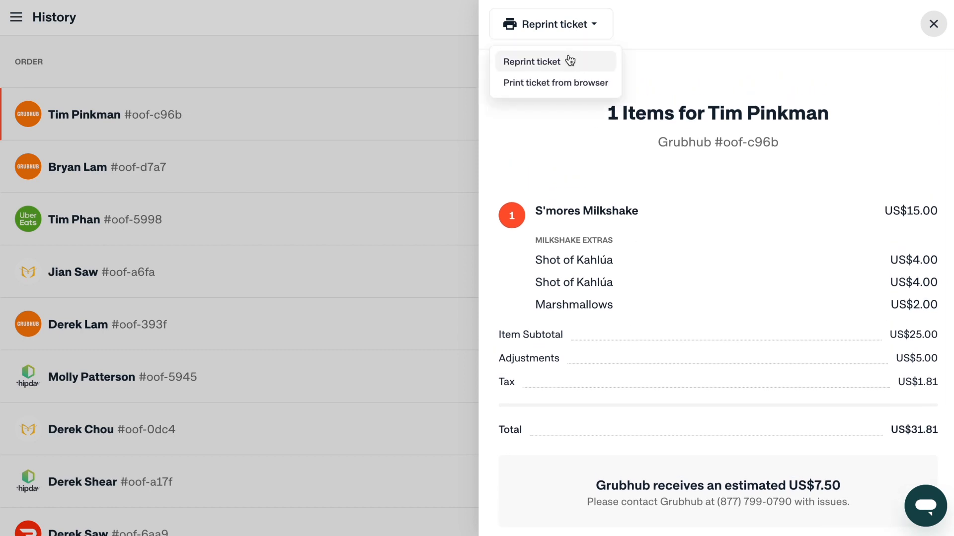
left_click(17, 17)
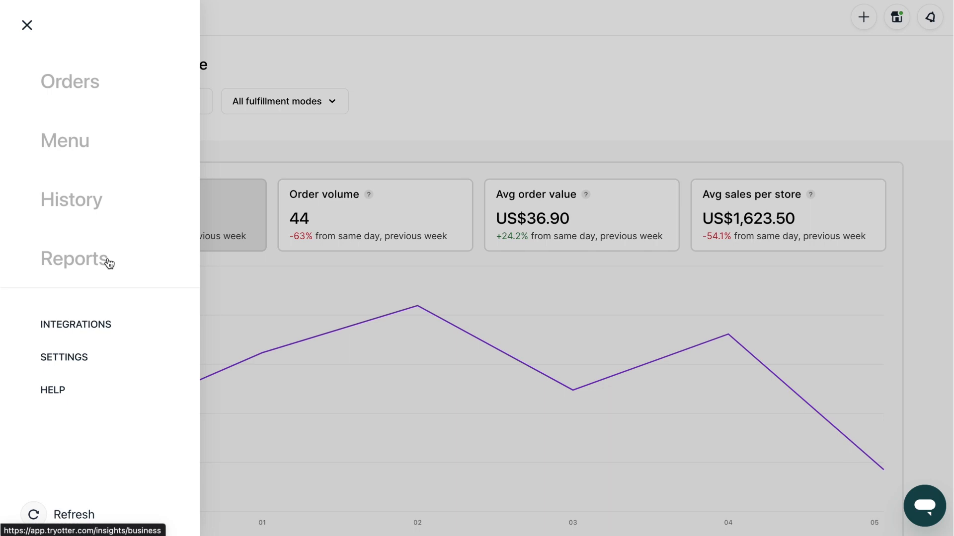
Step: Show today's business performance chart with gross sales US$419.50 for the 02 hour
left_click(26, 25)
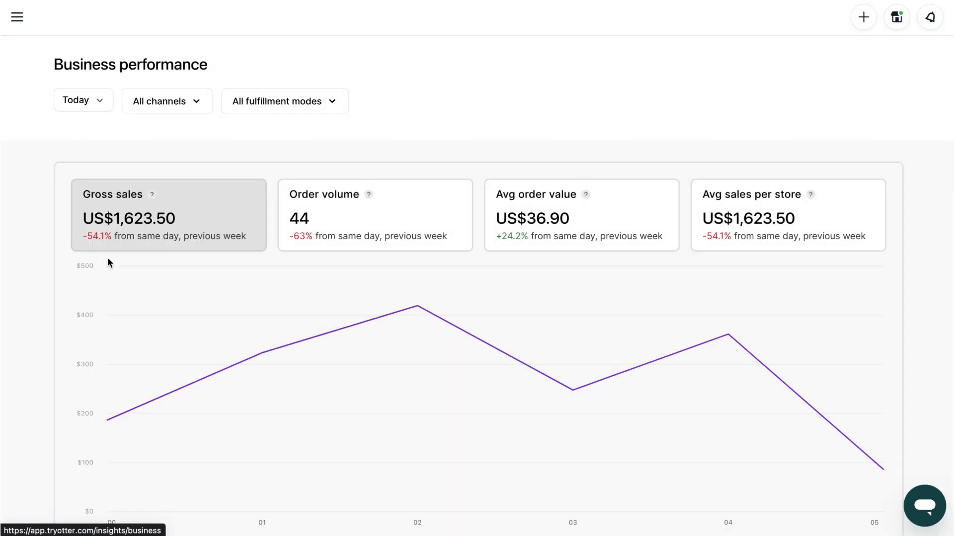
mouse_move(468, 80)
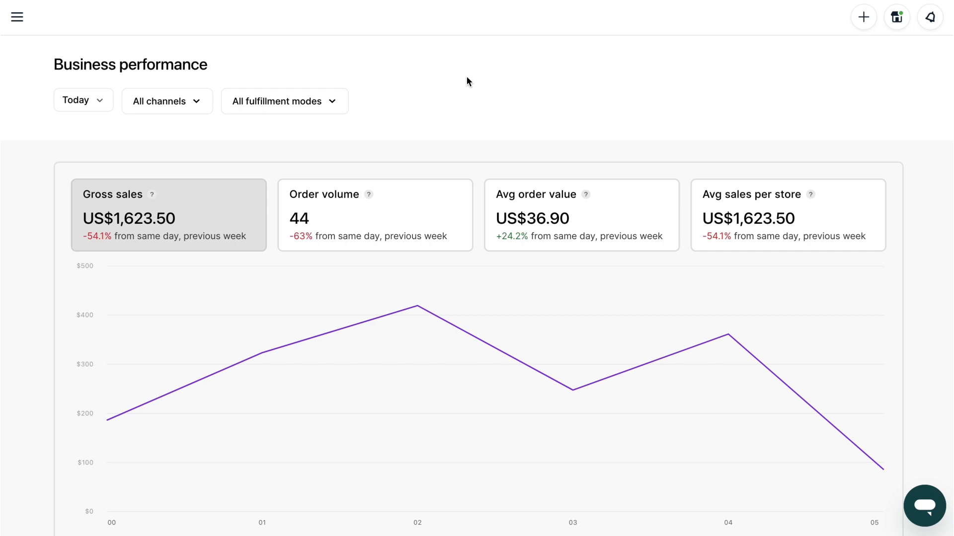
scroll("down", 3)
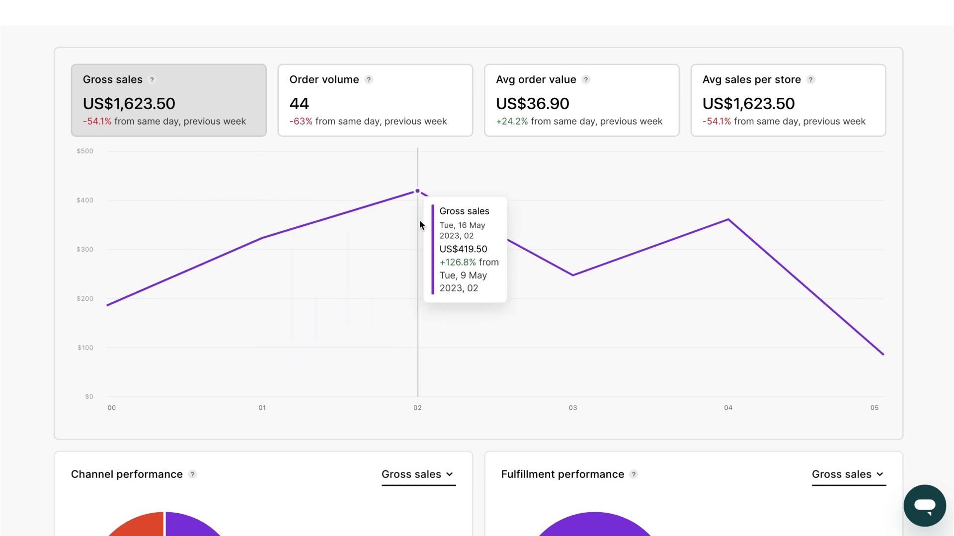
mouse_move(728, 236)
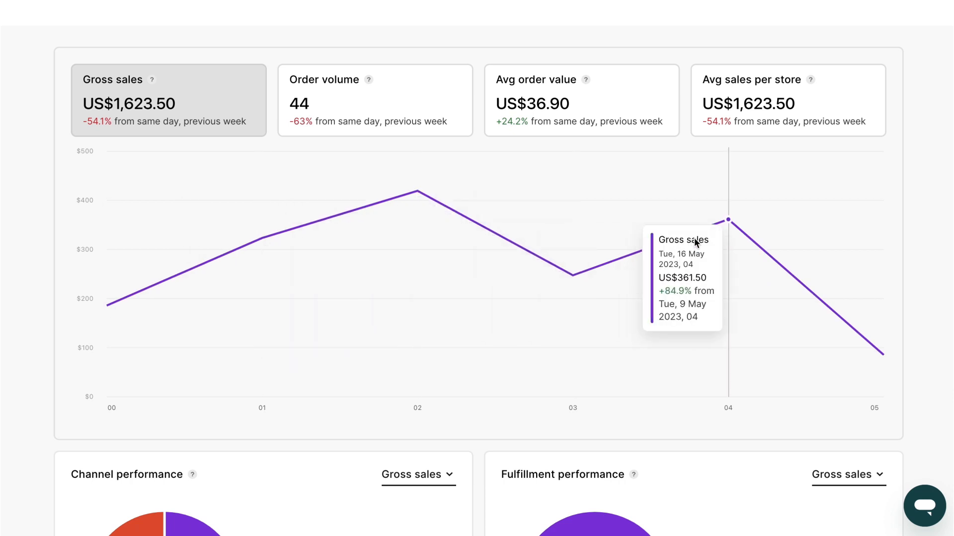
mouse_move(406, 126)
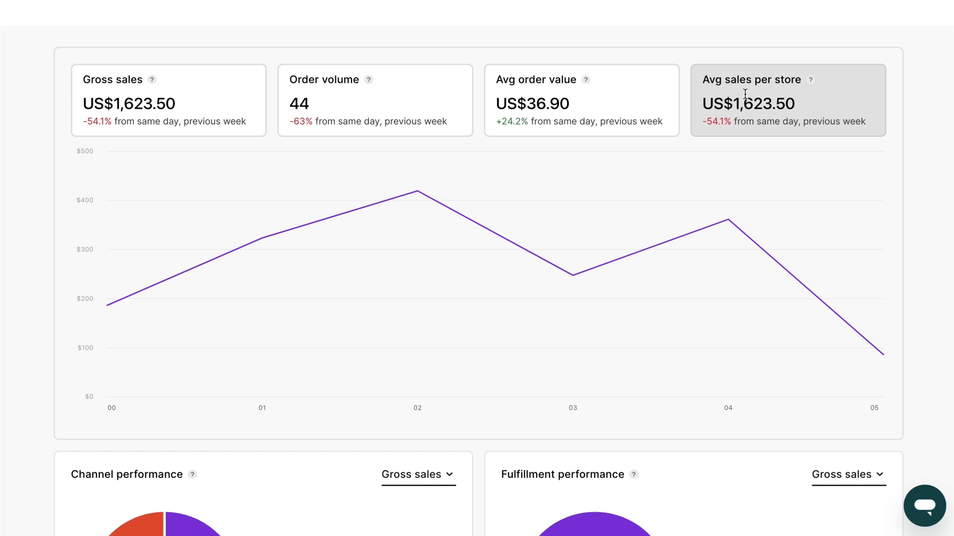
mouse_move(572, 275)
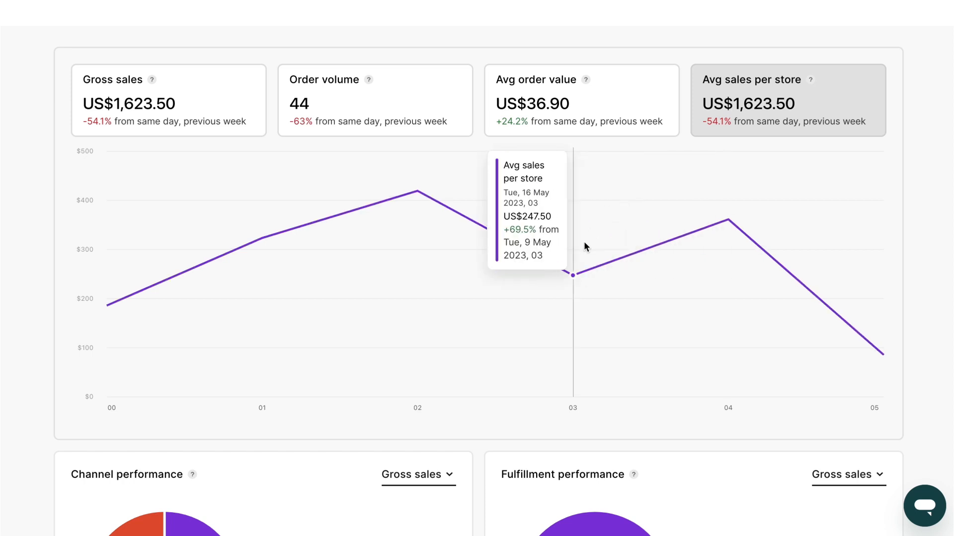
scroll("down", 3)
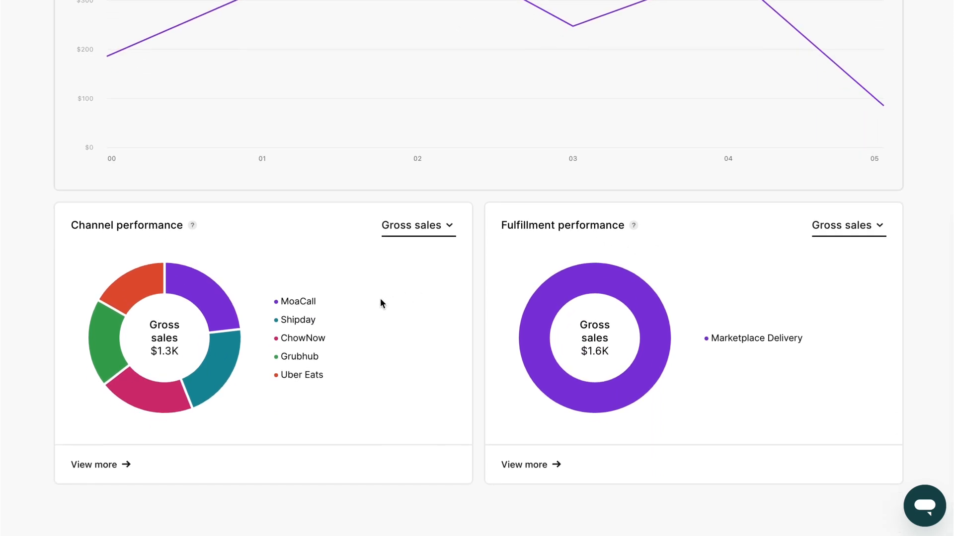
mouse_move(100, 326)
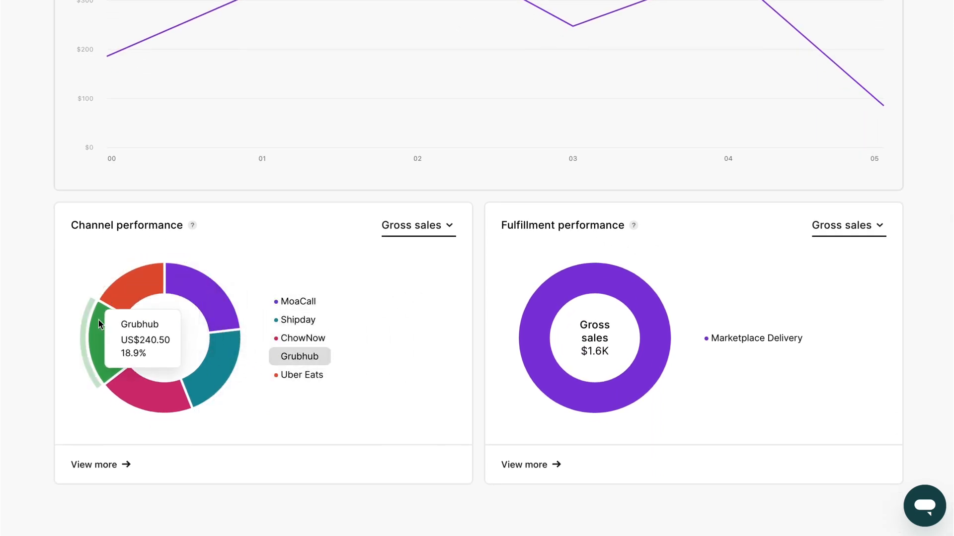
mouse_move(215, 374)
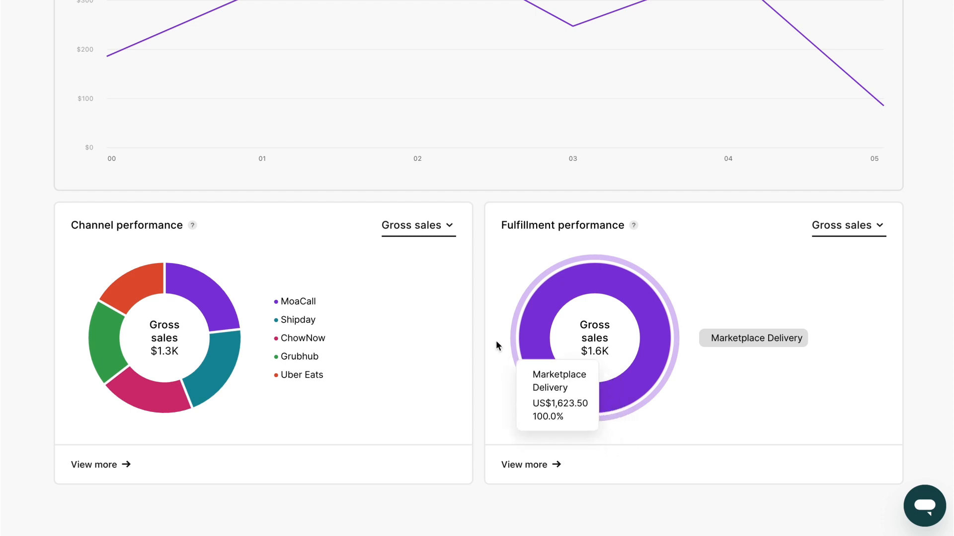
mouse_move(497, 311)
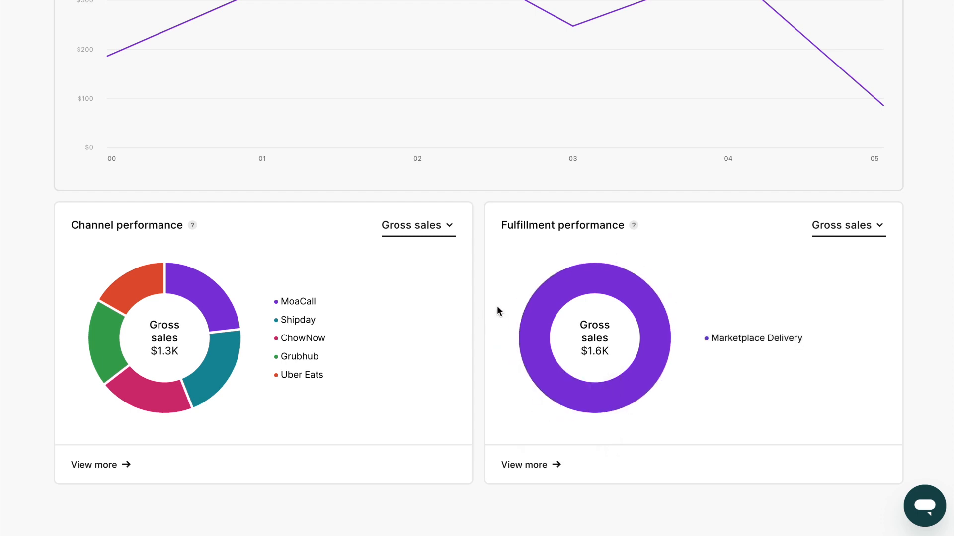
left_click(924, 506)
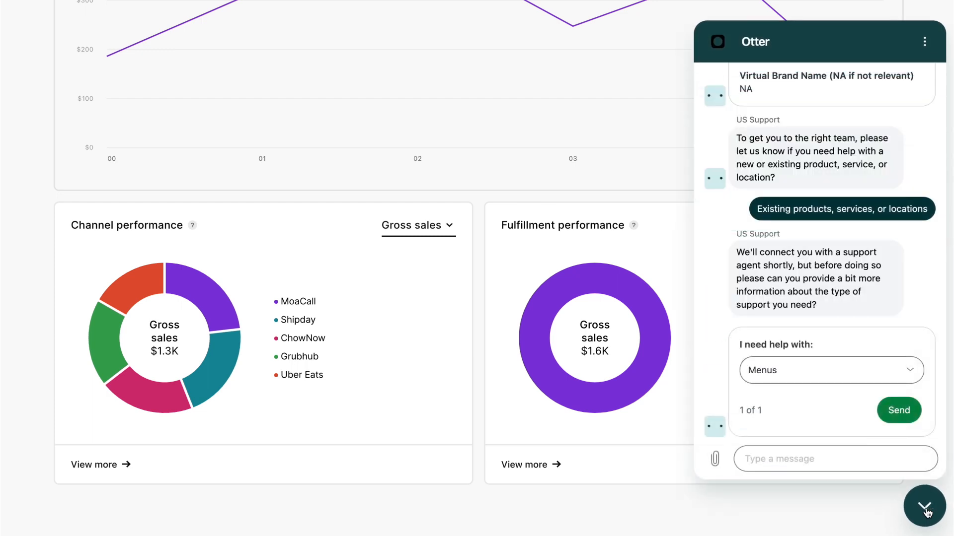
left_click(924, 509)
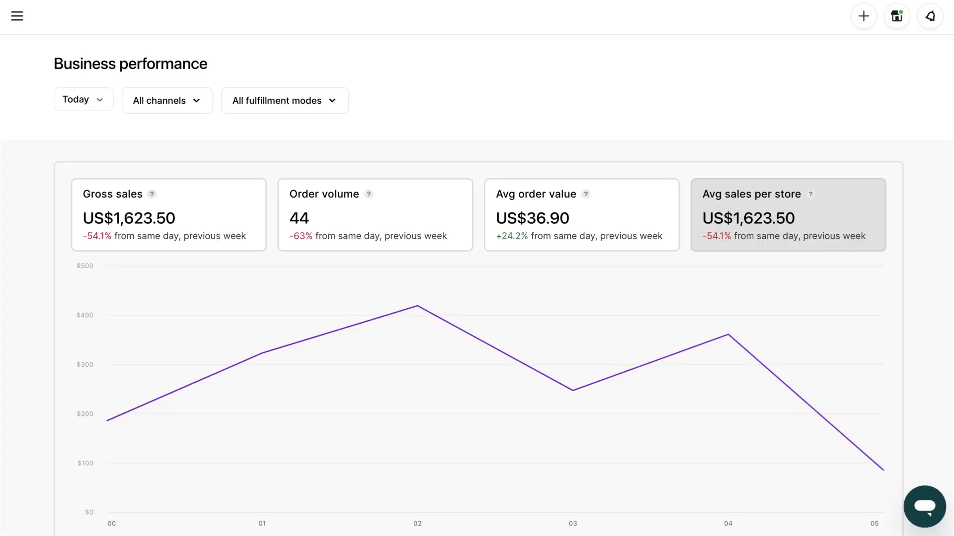
Step: Go to Store Settings for Otter Late Night Snacks via the side navigation menu
left_click(17, 15)
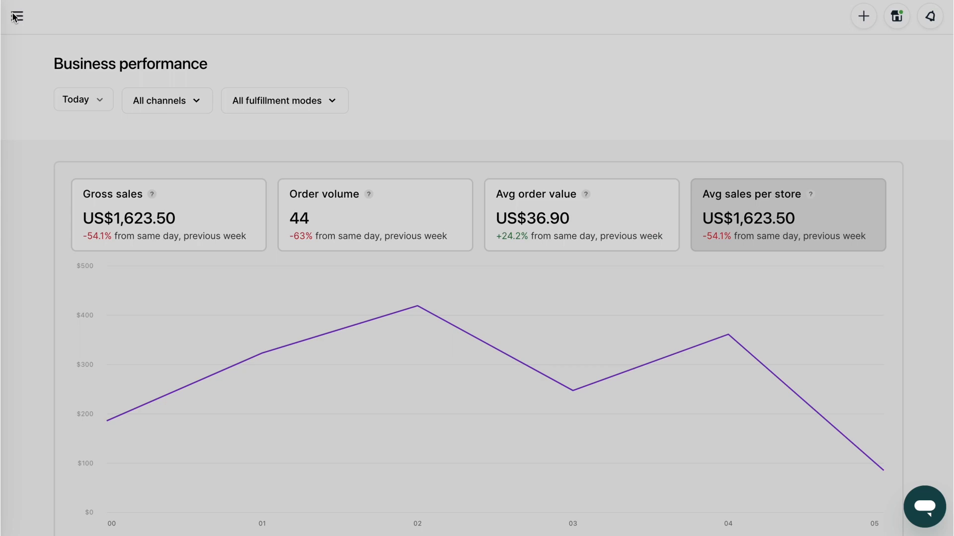
left_click(17, 17)
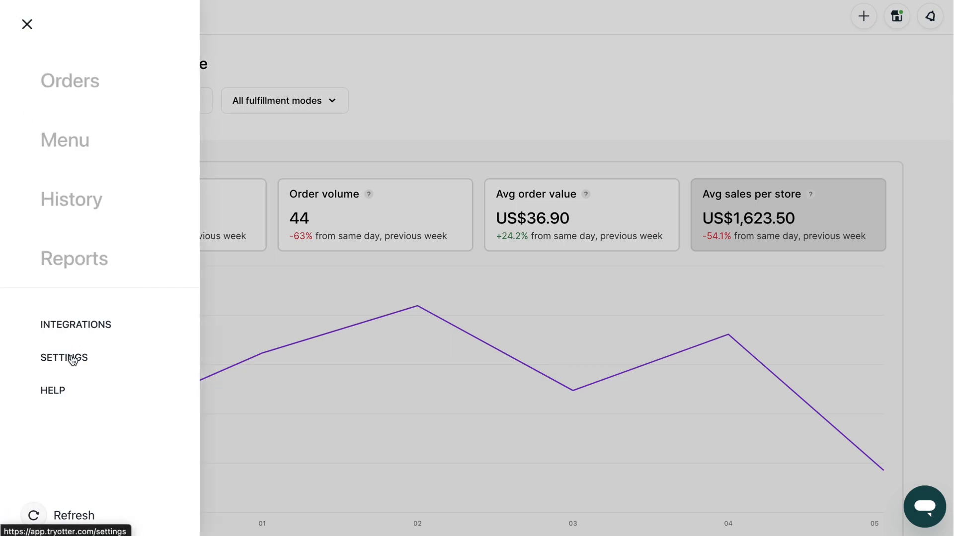
left_click(64, 358)
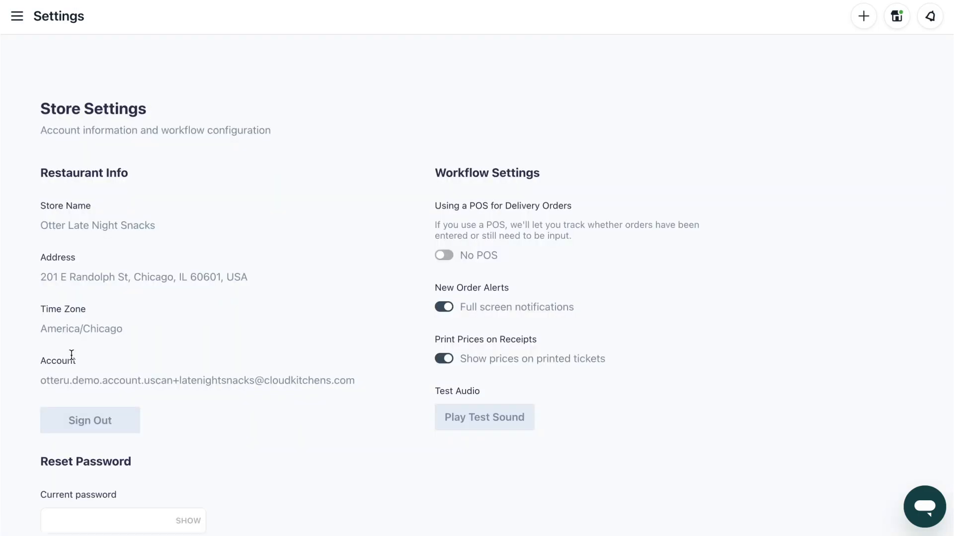
mouse_move(304, 217)
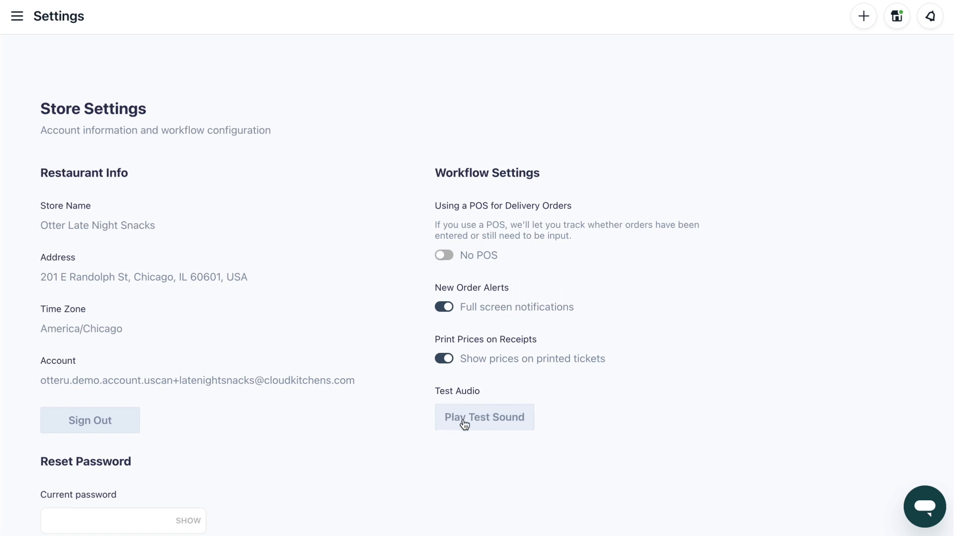
mouse_move(362, 413)
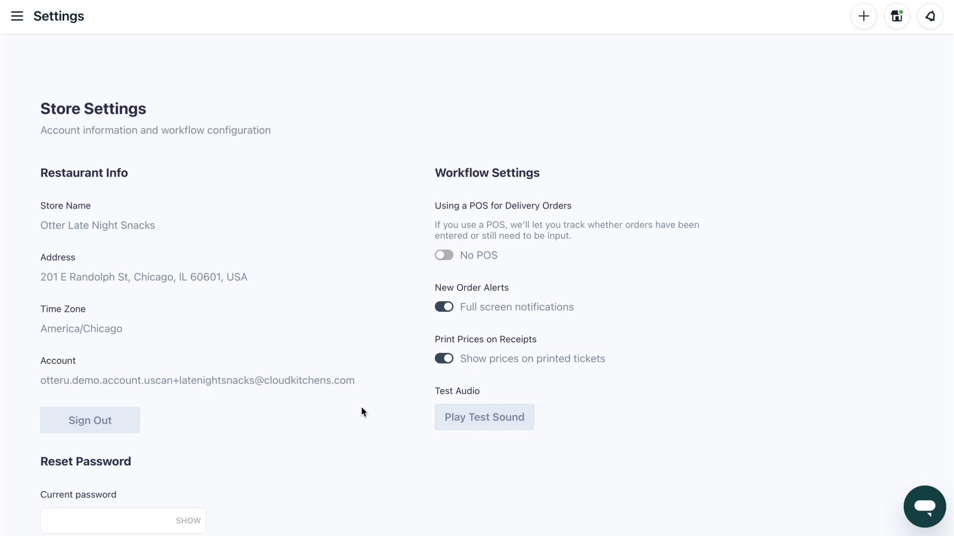
mouse_move(830, 93)
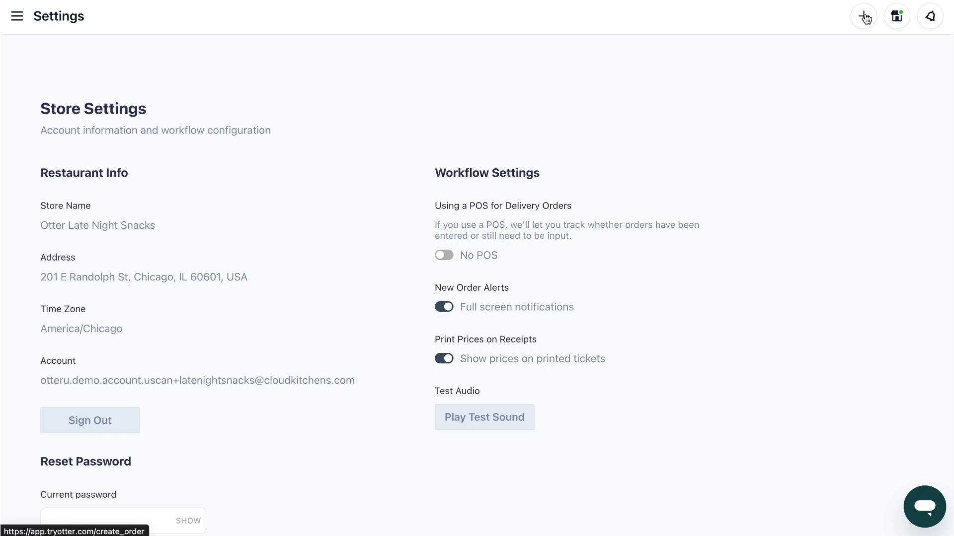
Step: Try the manual new-order quick action, leave it, and view the storefront status panel for Demo Delivery Service
left_click(863, 16)
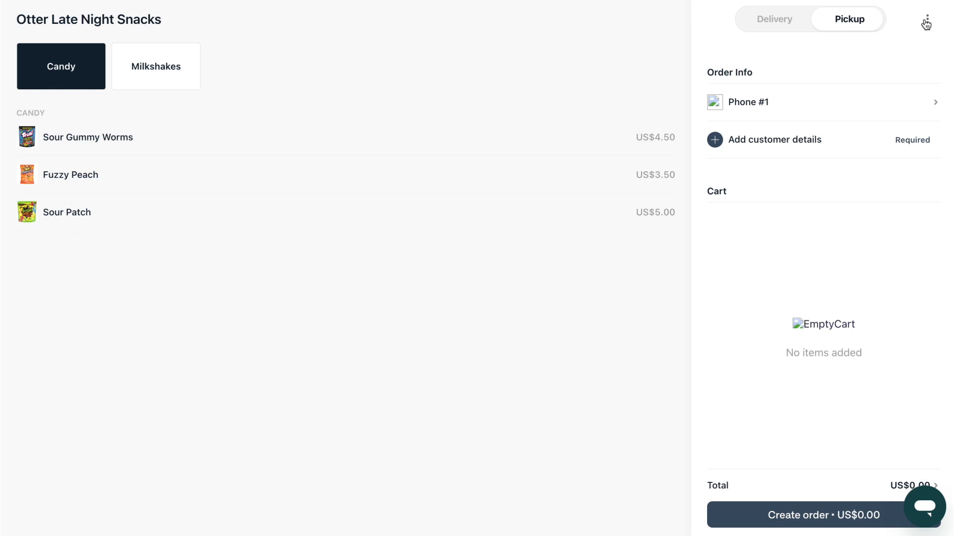
left_click(926, 19)
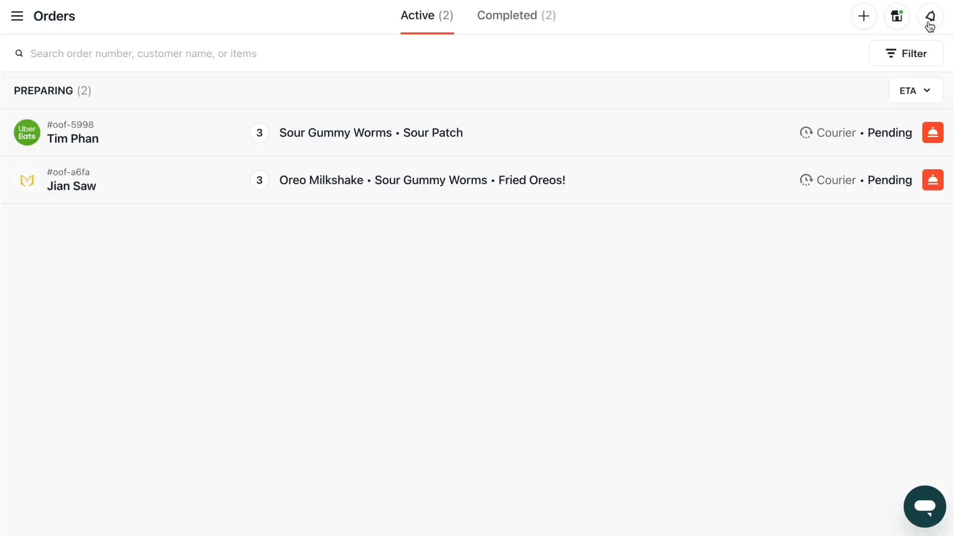
left_click(930, 17)
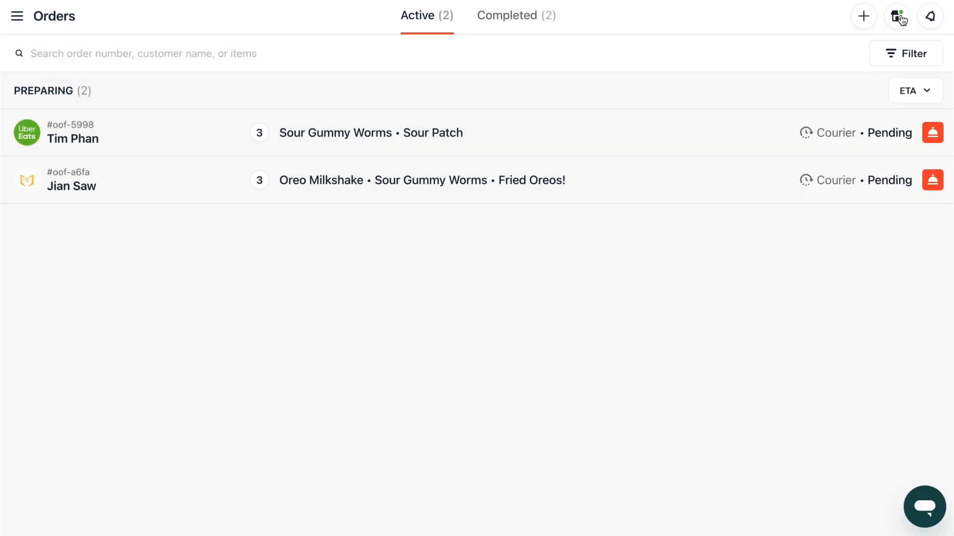
left_click(897, 16)
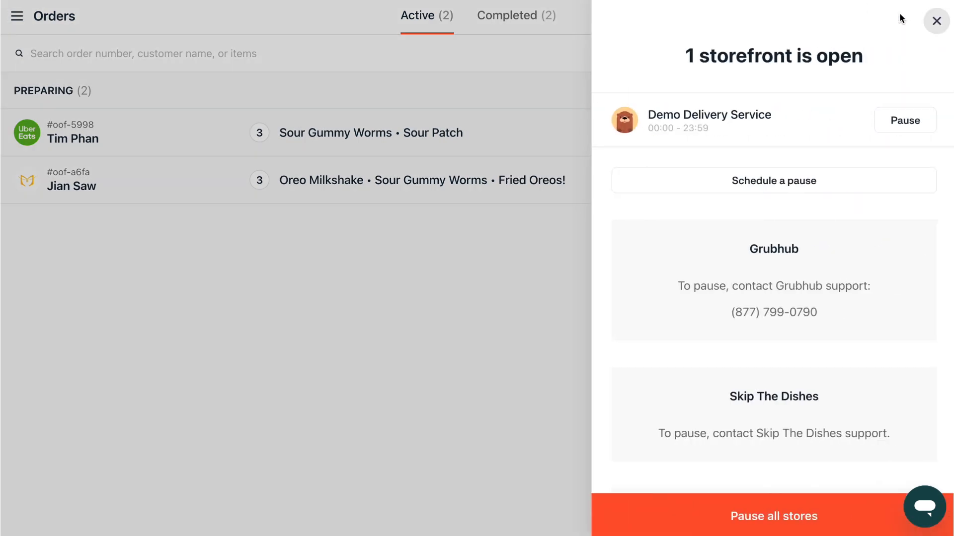